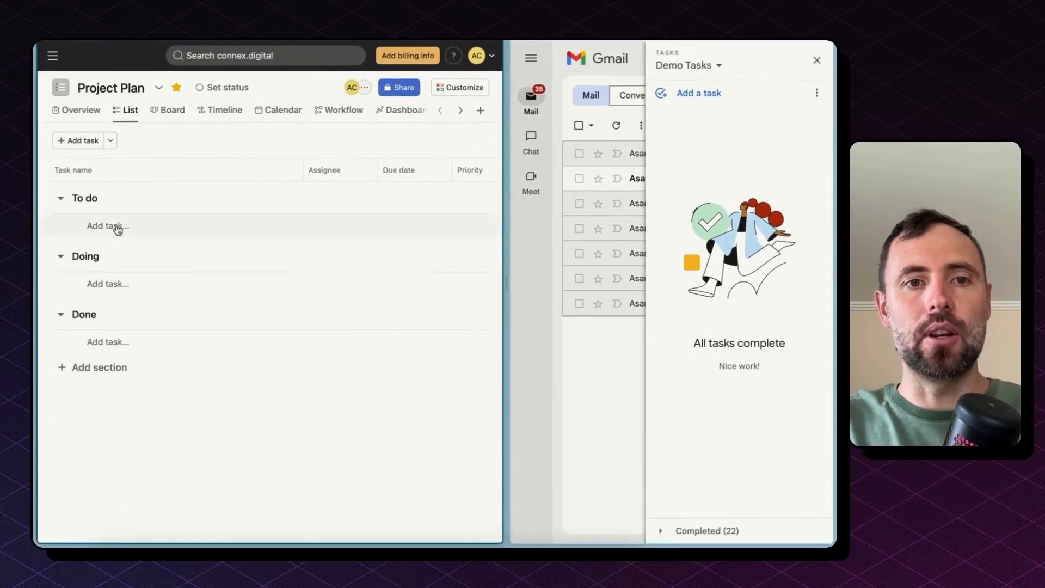
Step: Create 'new task' under To do with an assignee and view it synced in Demo Tasks
left_click(107, 226)
type("new")
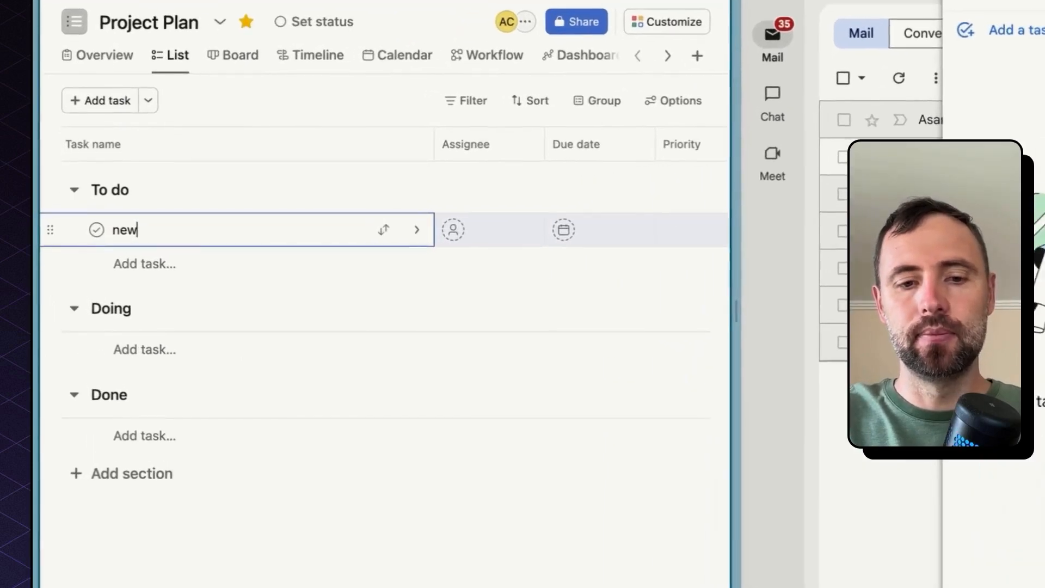
left_click(453, 230)
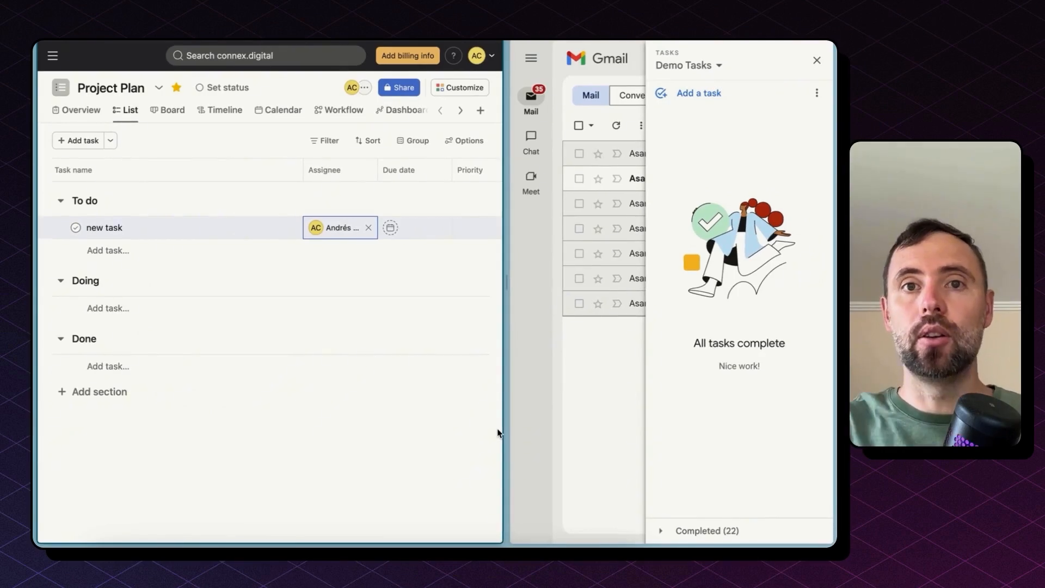
mouse_move(730, 153)
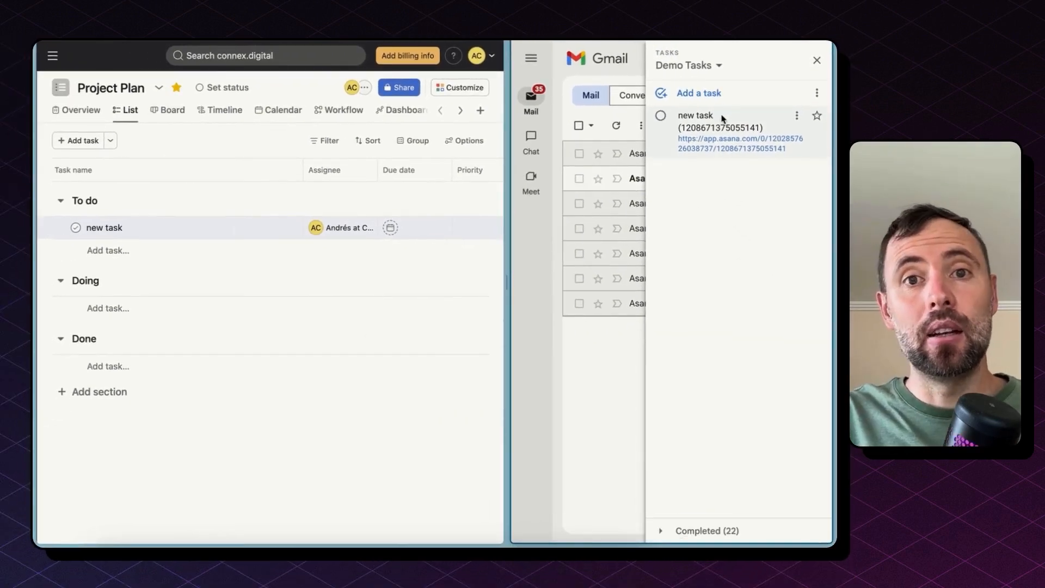
left_click(695, 116)
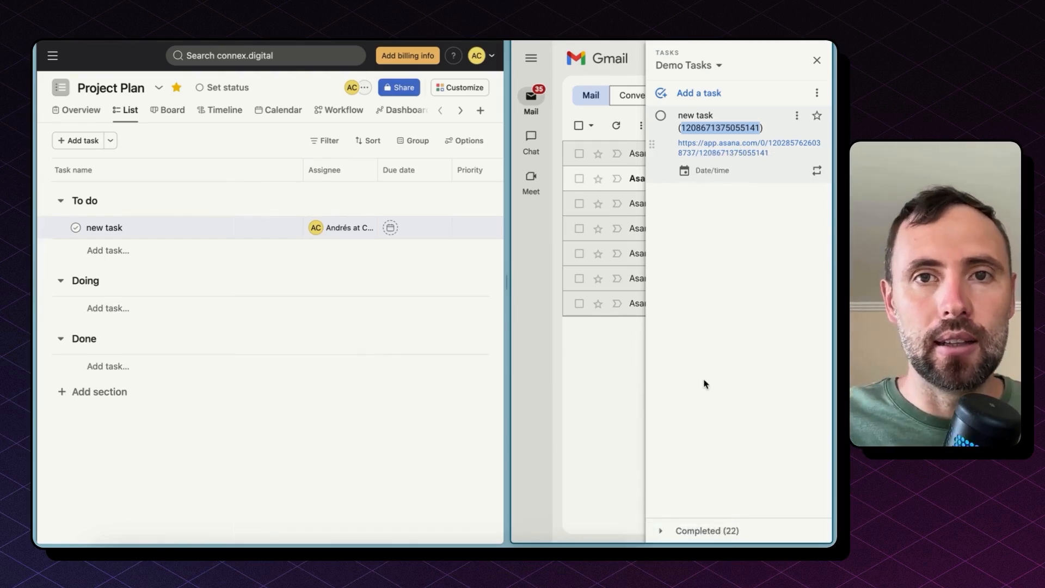
mouse_move(230, 318)
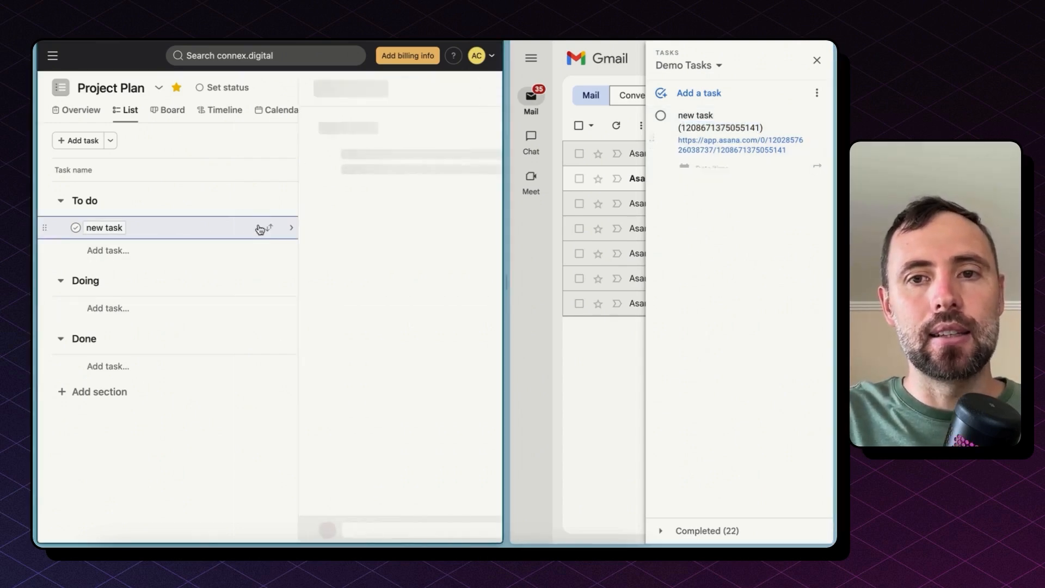
Step: Add a second To do task 'newer task' and rename the first to 'old task'
left_click(104, 227)
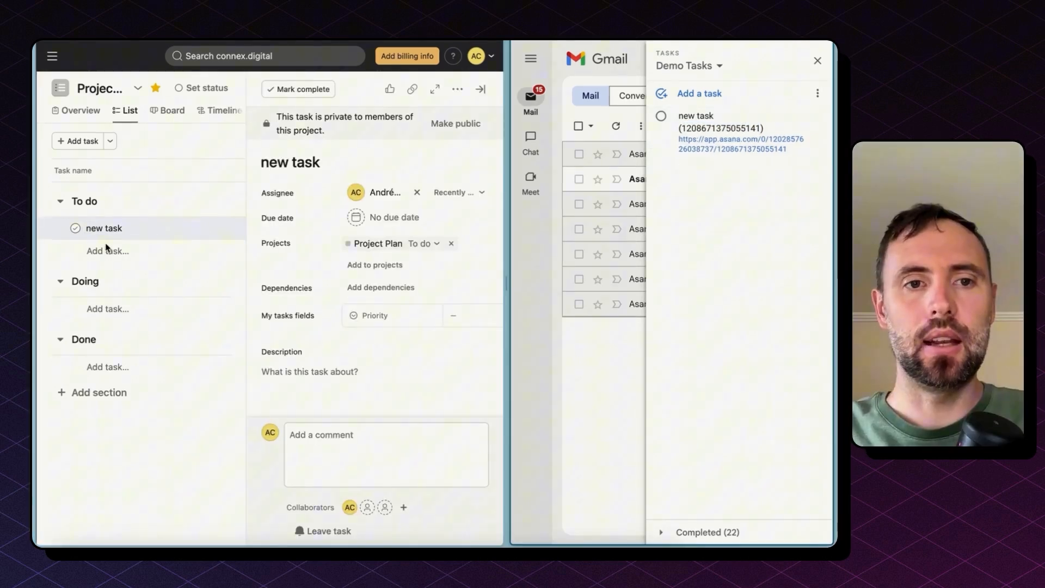
left_click(107, 251)
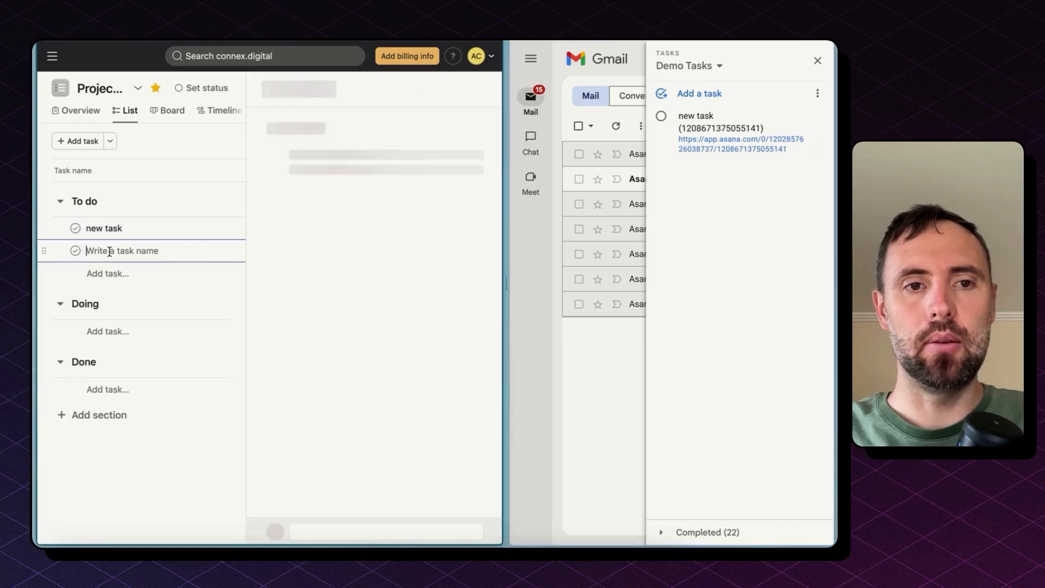
type("newer task")
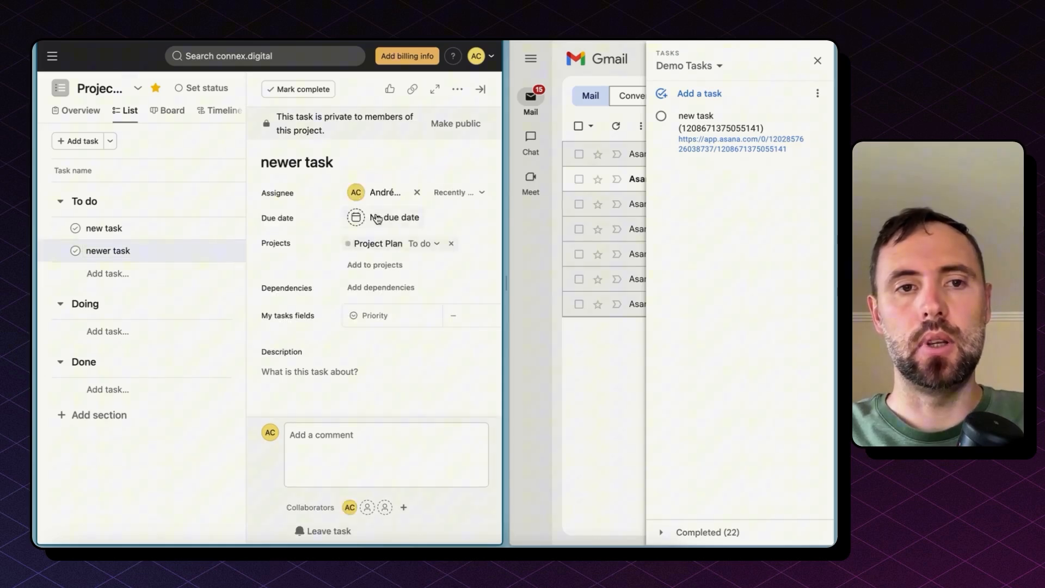
left_click(103, 228)
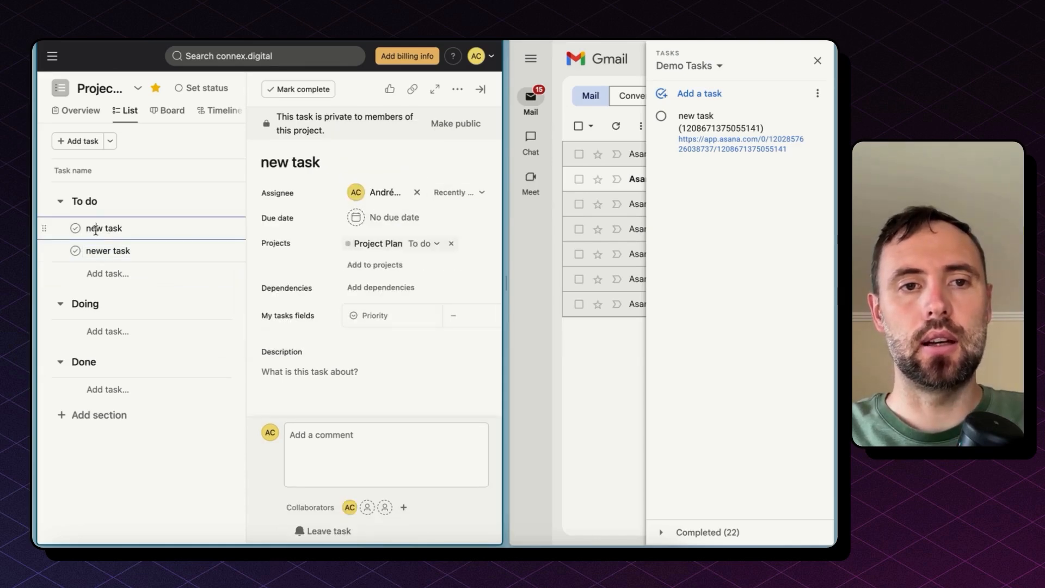
type("old task")
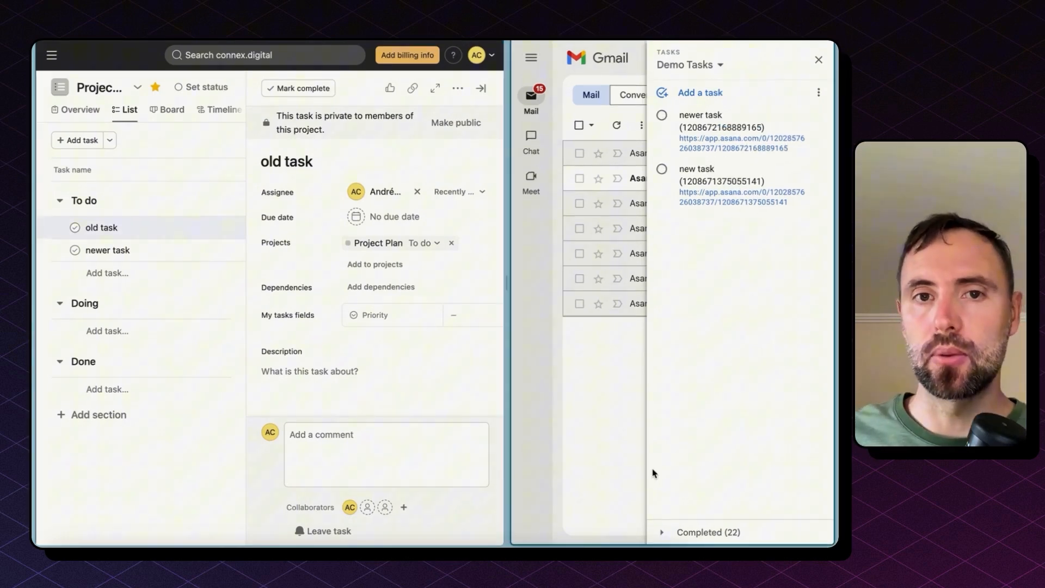
mouse_move(727, 292)
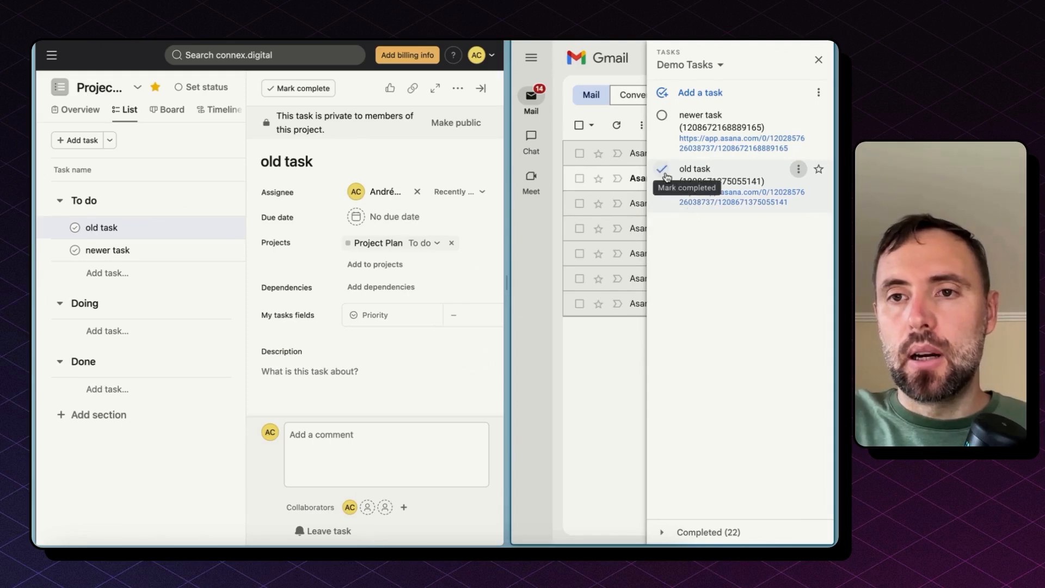
Step: Mark old task completed in the Google Tasks panel so it leaves Demo Tasks
left_click(662, 170)
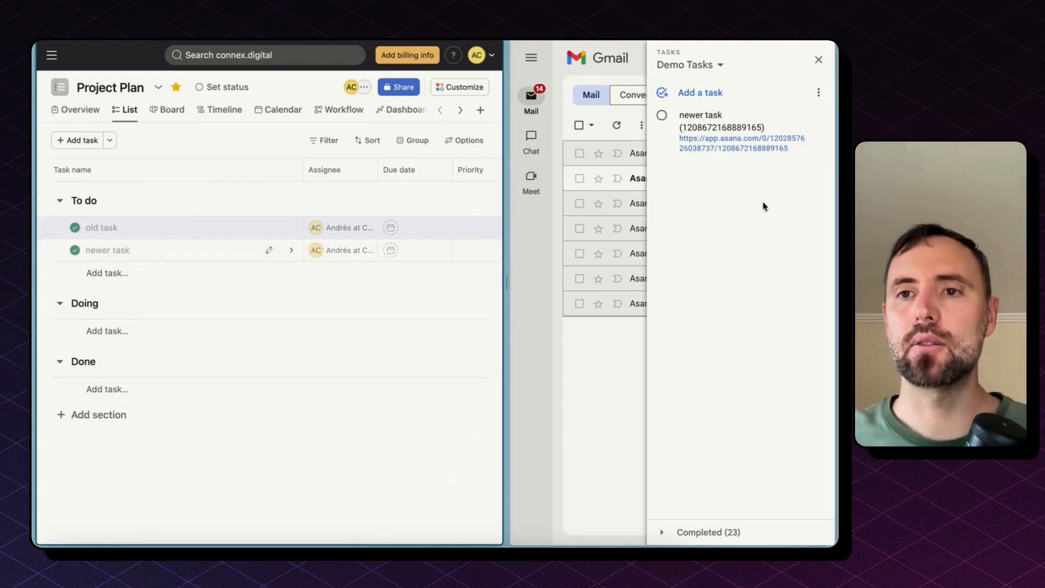
left_click(662, 115)
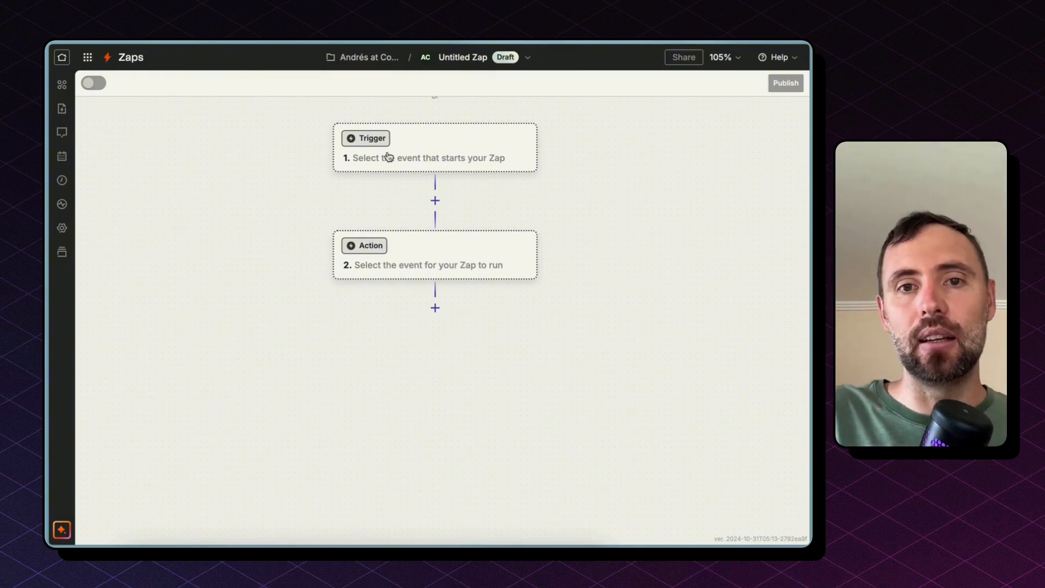
Step: Leave the app picker and show the New Tasks zap's Asana New Task trigger setup
left_click(366, 138)
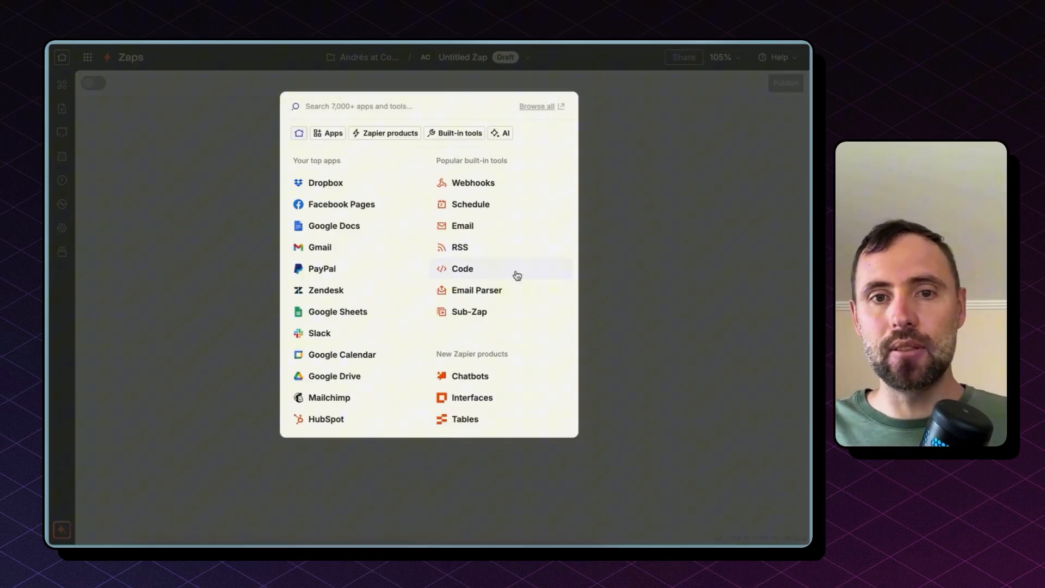
mouse_move(601, 264)
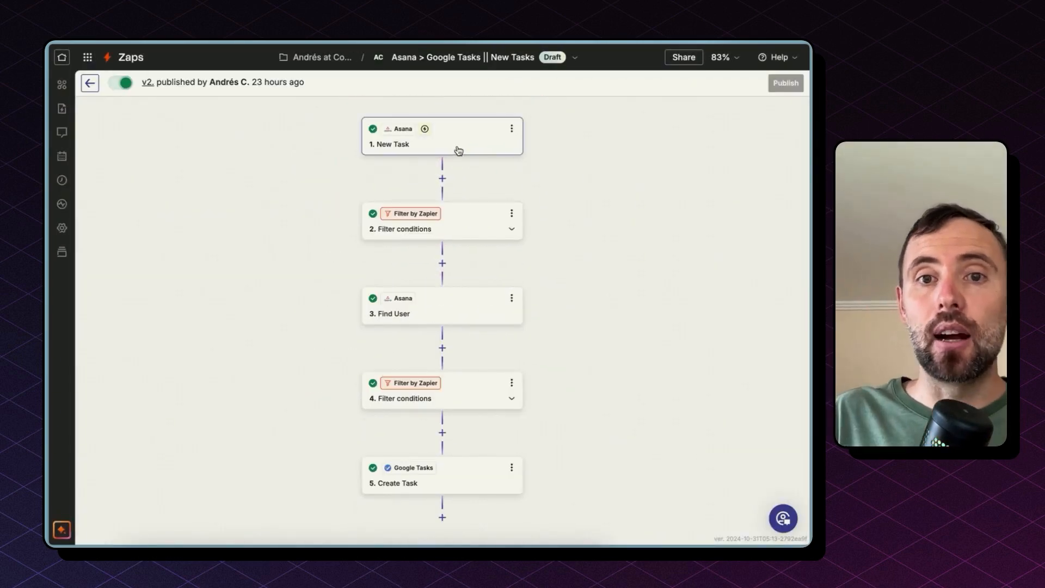
left_click(442, 135)
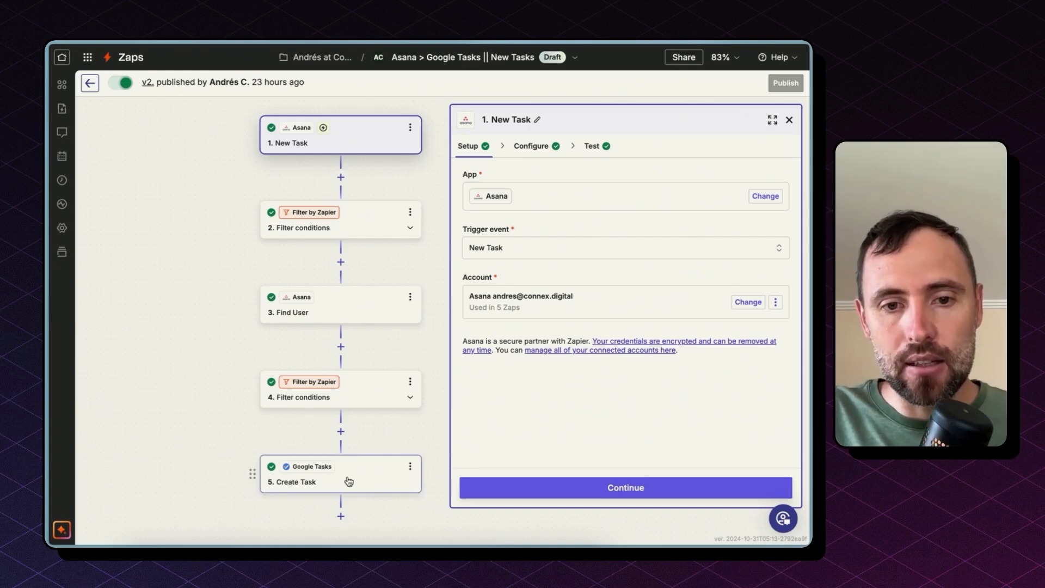
Step: Review the Create Task and New Task setups, then advance the trigger to Configure
left_click(339, 481)
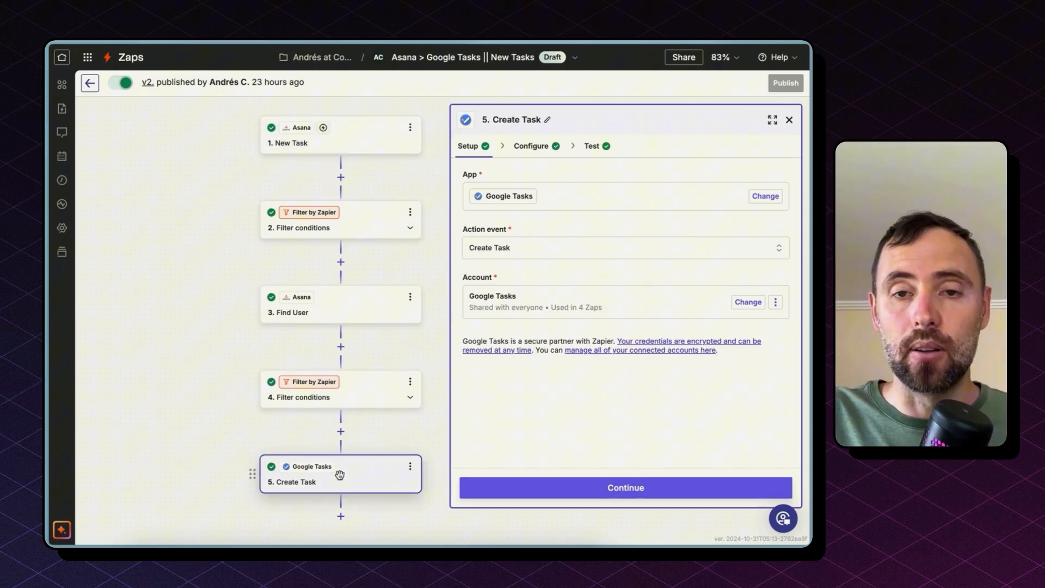
left_click(328, 135)
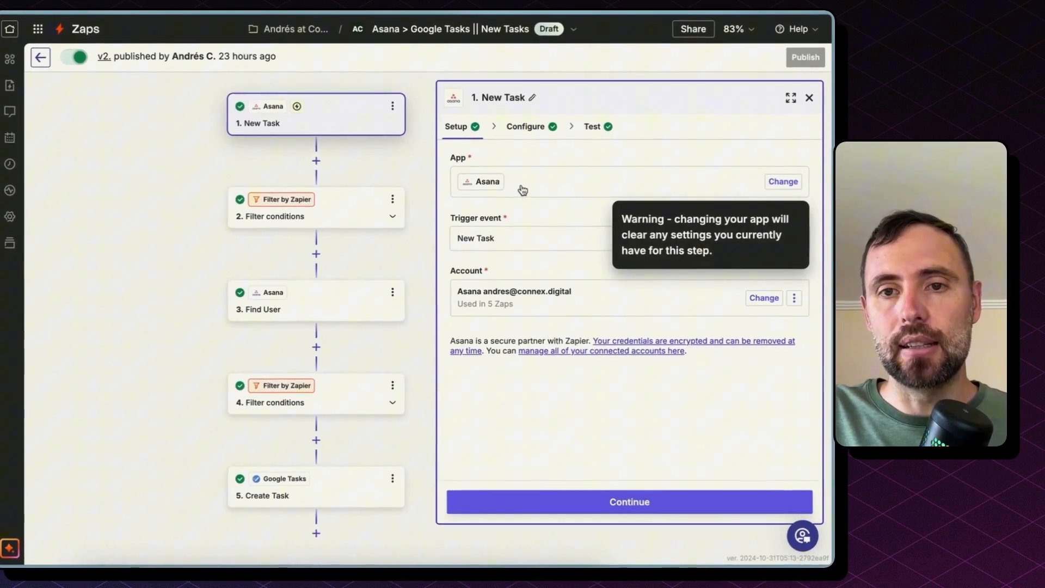
mouse_move(524, 232)
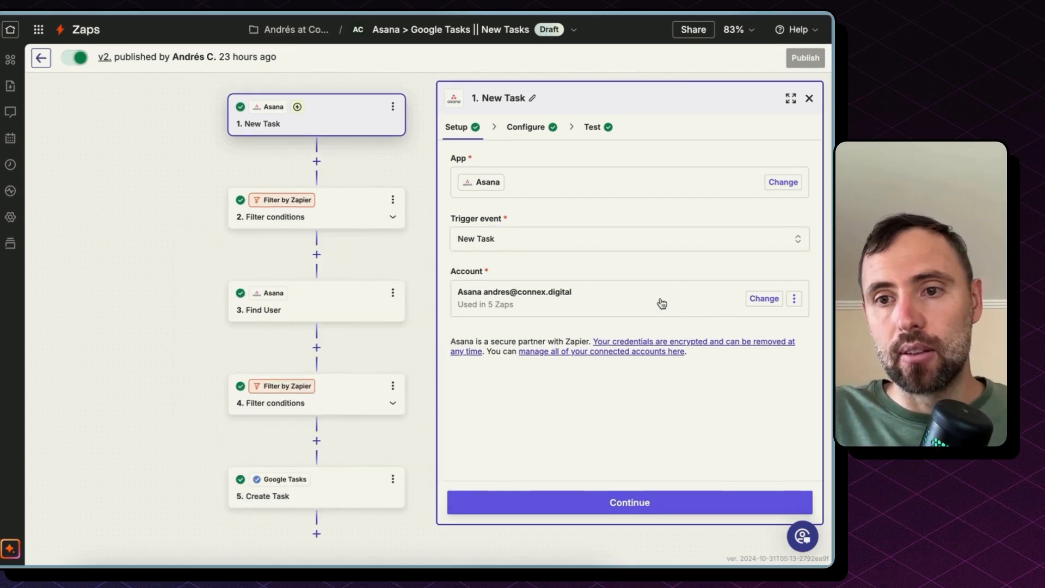
left_click(629, 503)
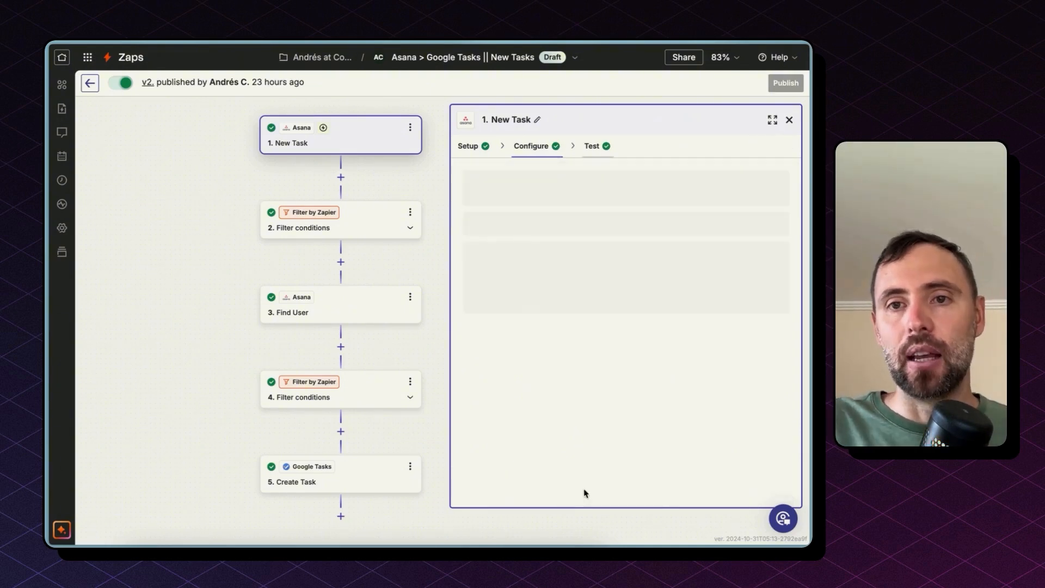
Step: View the trigger's sample Asana tasks and inspect the Task D record's fields
left_click(591, 146)
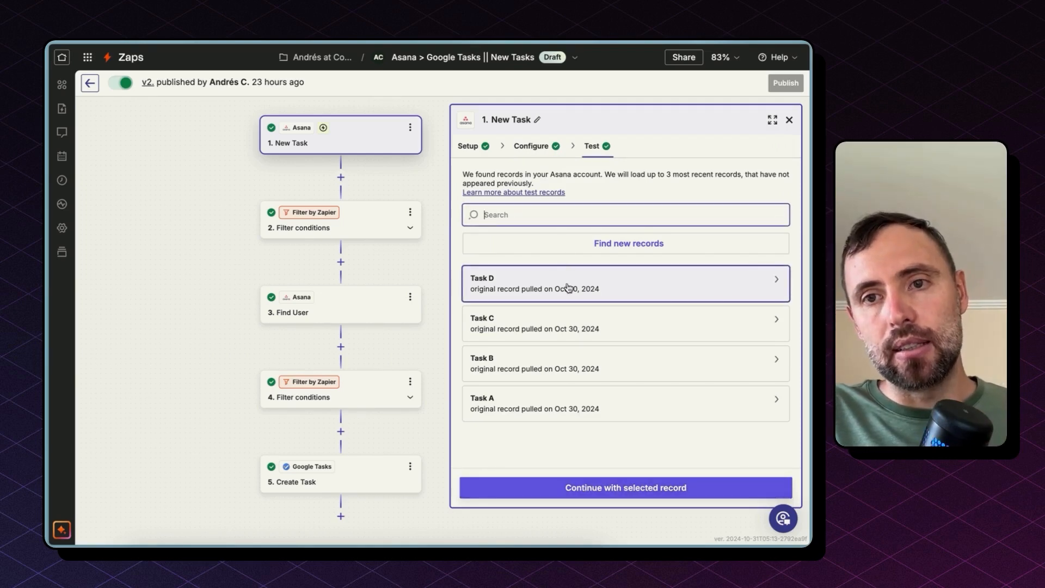
left_click(626, 283)
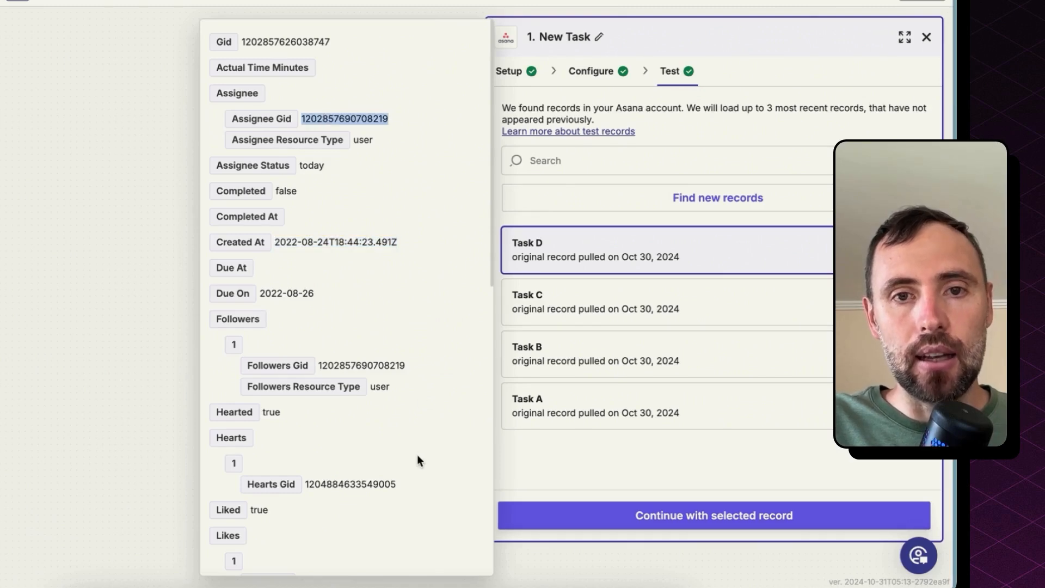
scroll("down", 3)
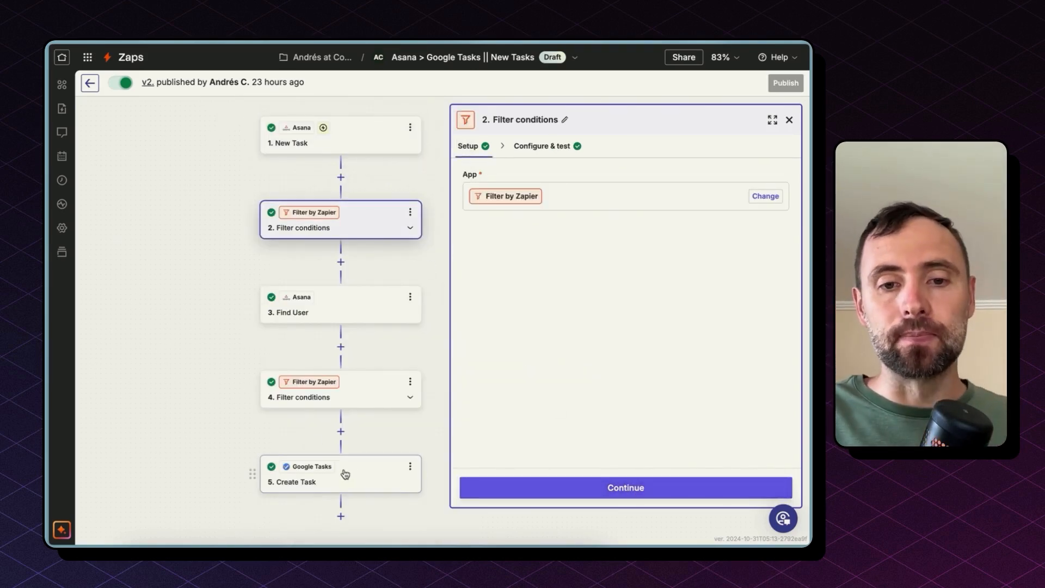
Step: Show the Create Task step's Configure mappings: Demo Tasks list, title, notes, due date
left_click(336, 479)
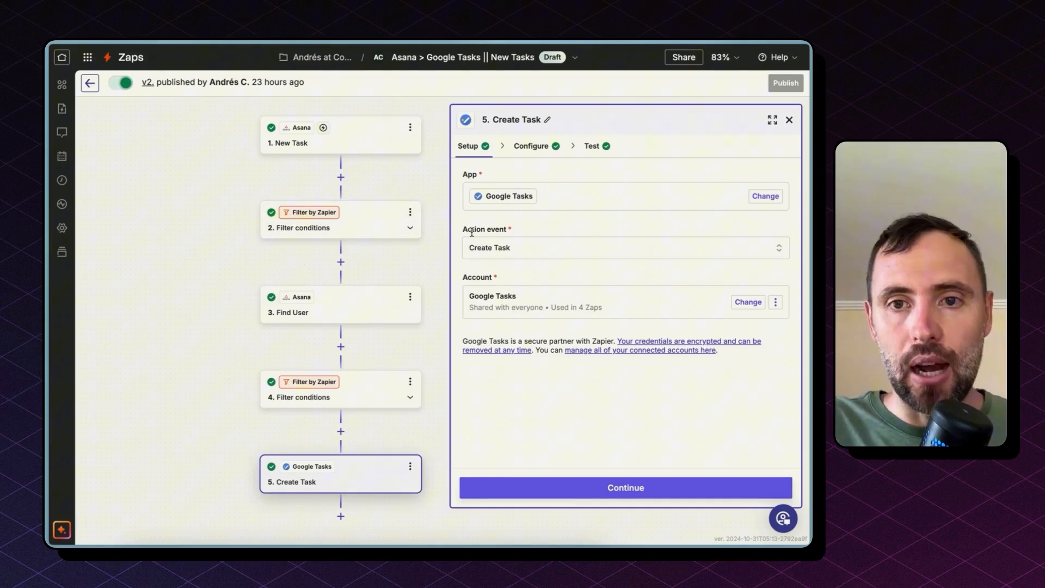
mouse_move(559, 314)
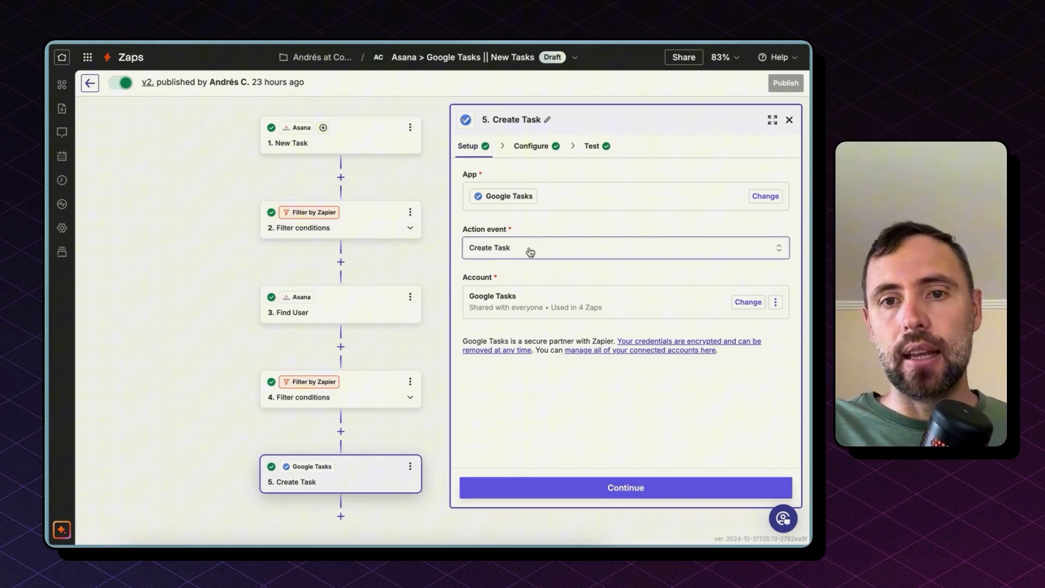
left_click(624, 248)
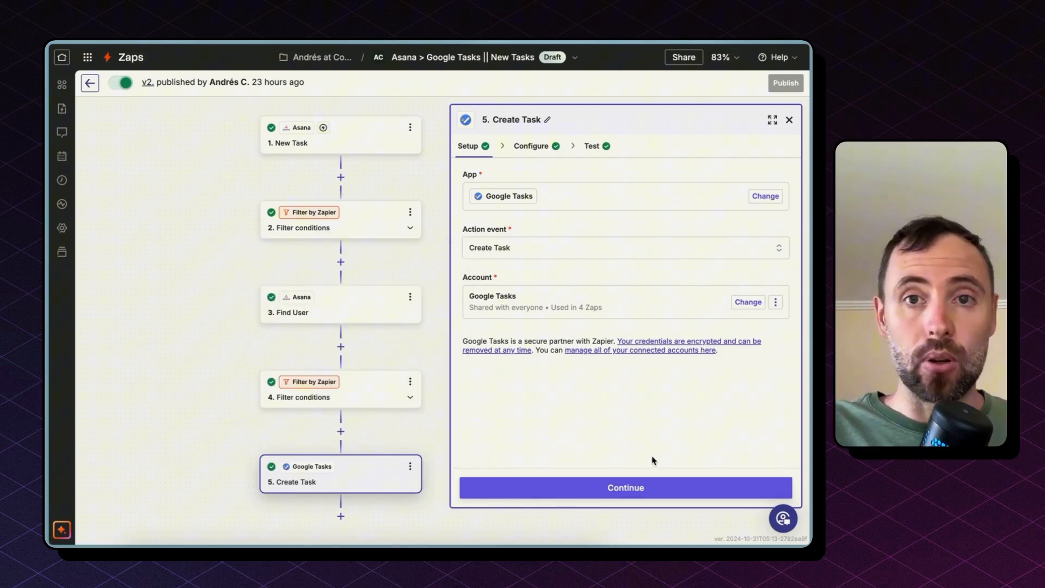
left_click(626, 487)
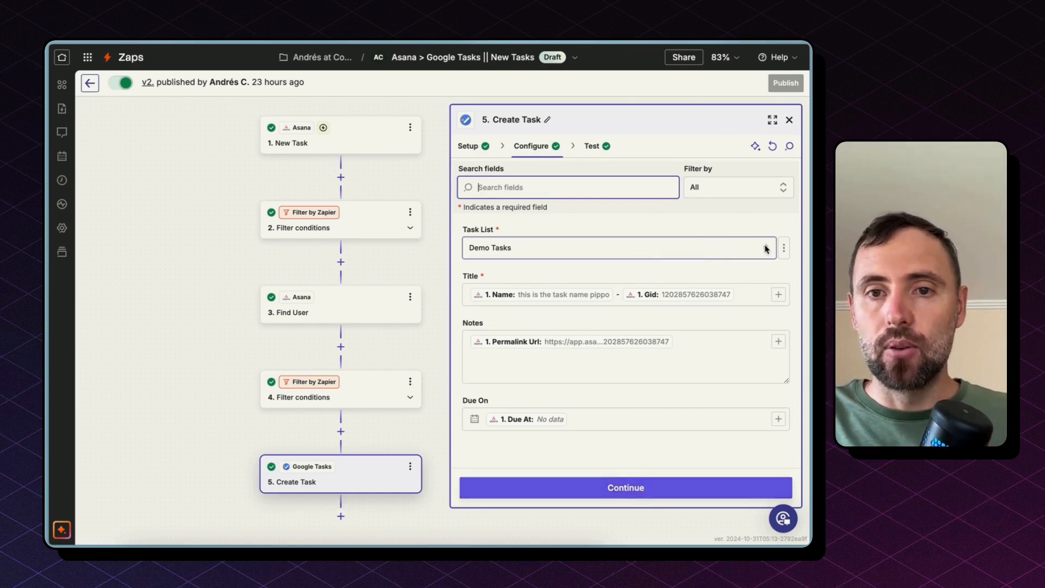
Step: Rebuild the Title as New Task Name followed by its Gid in parentheses
left_click(764, 248)
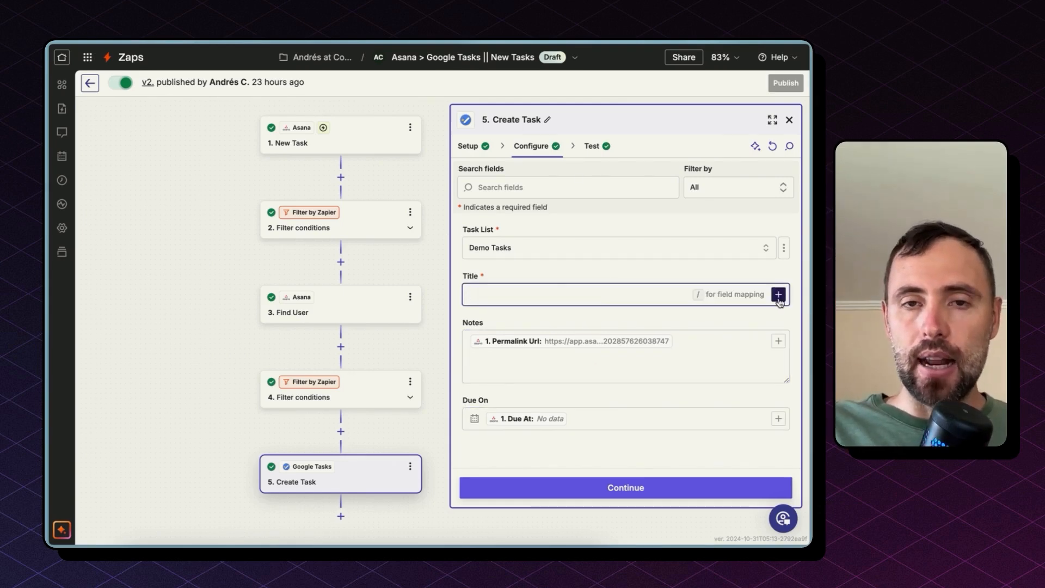
left_click(779, 294)
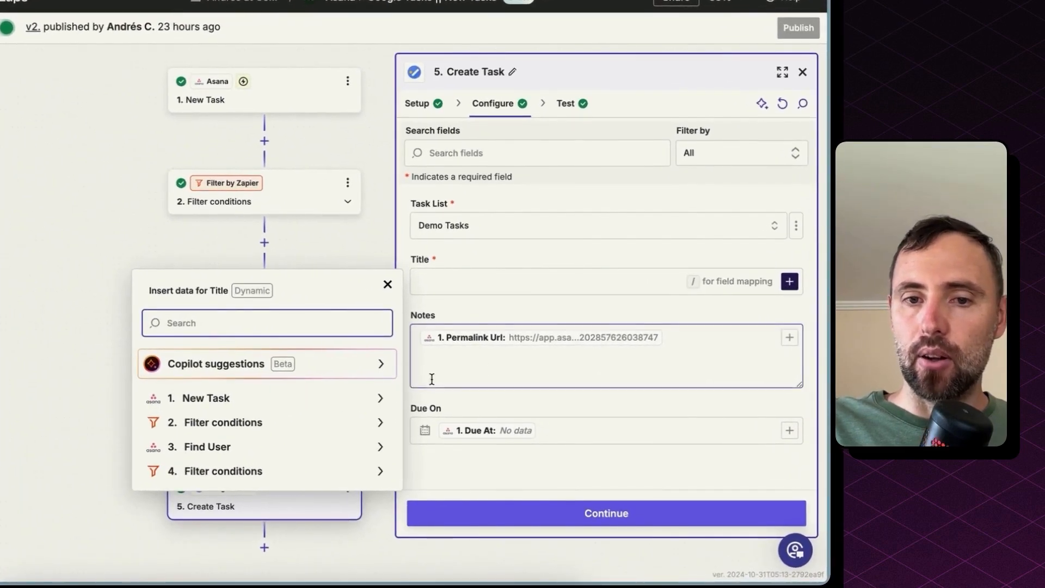
left_click(206, 398)
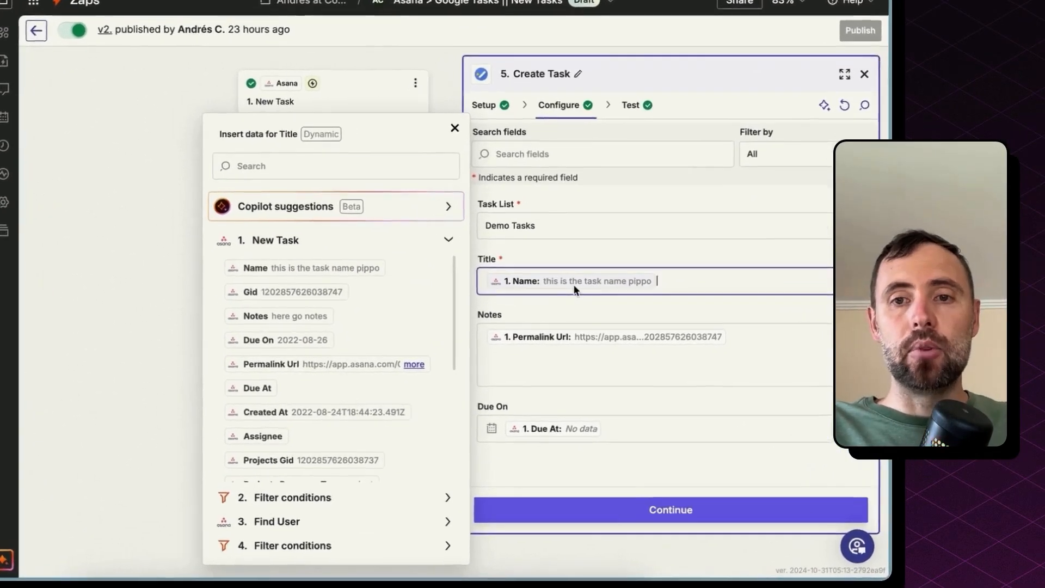
type("()")
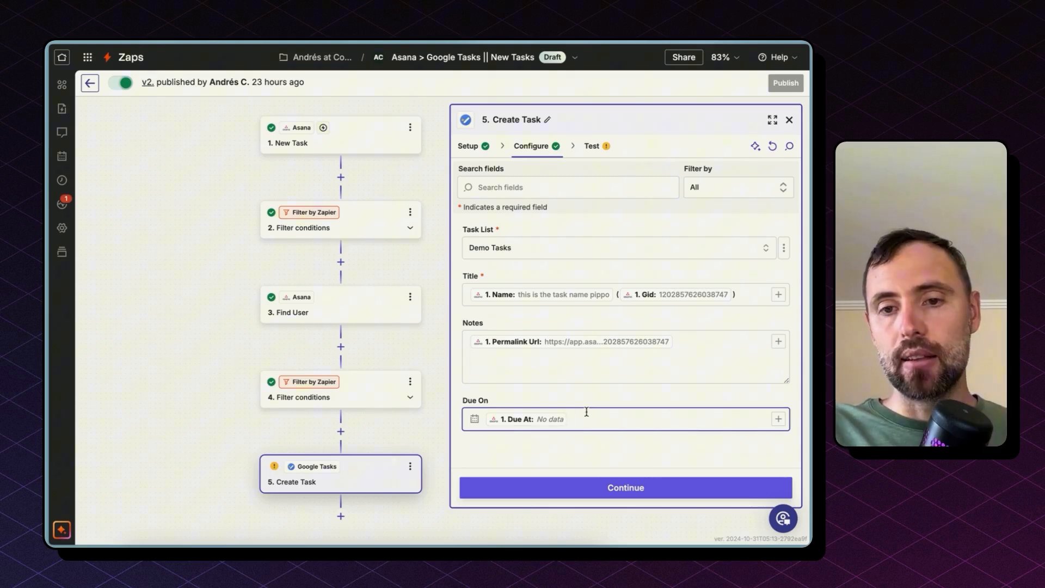
Step: Review the assignee filter rule and its passing test, ending on the Find User step
left_click(561, 419)
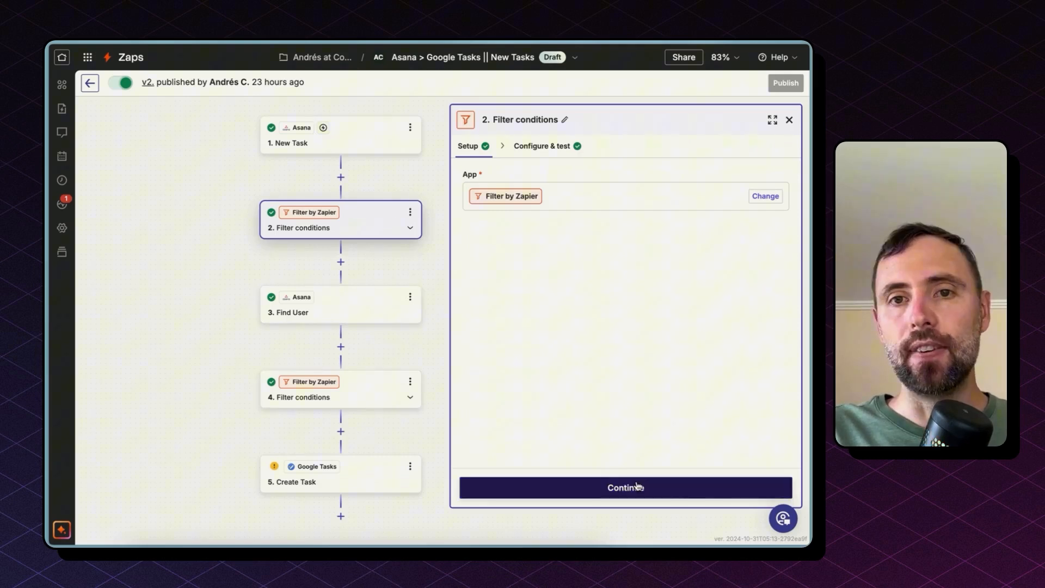
left_click(626, 488)
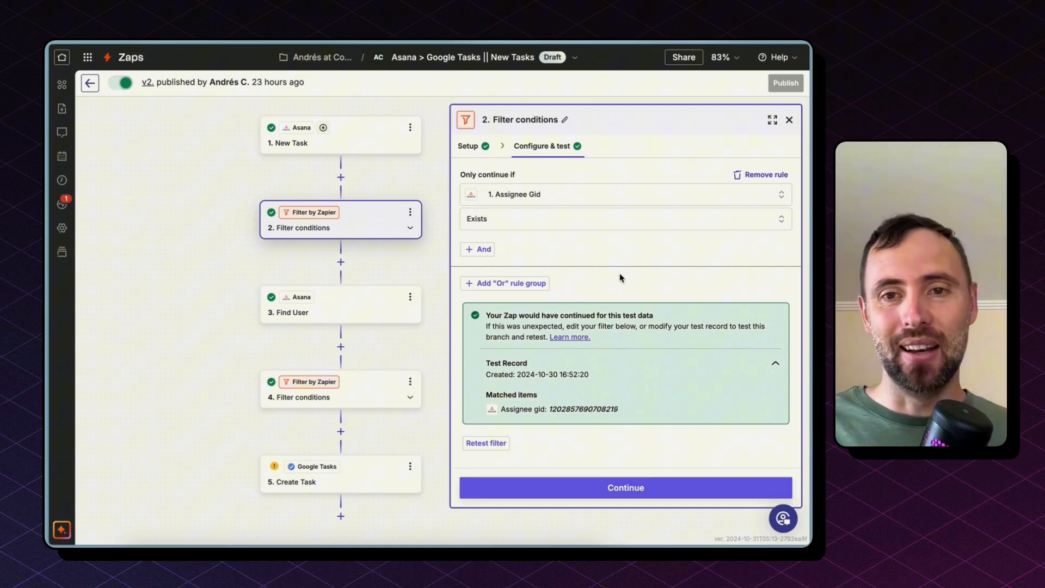
mouse_move(537, 176)
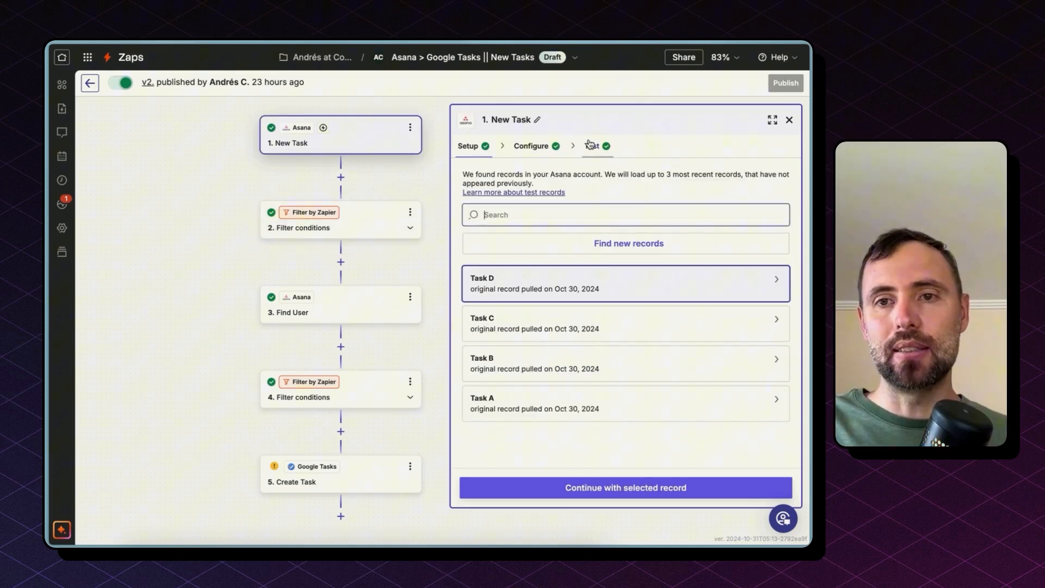
left_click(598, 283)
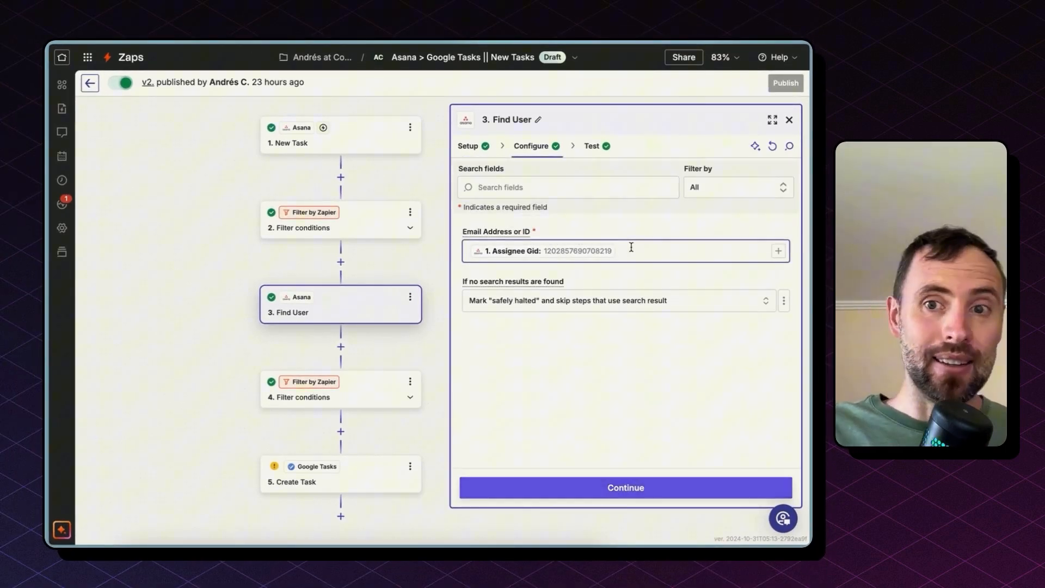
Step: Check Find User's test output, then review the second filter's 'Email exactly matches' rule
left_click(626, 488)
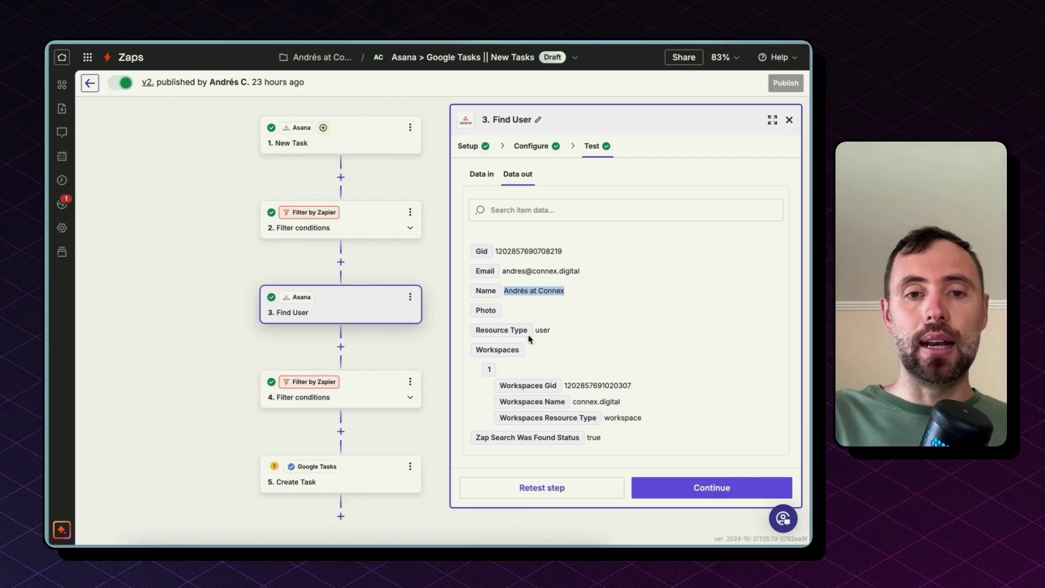
left_click(339, 389)
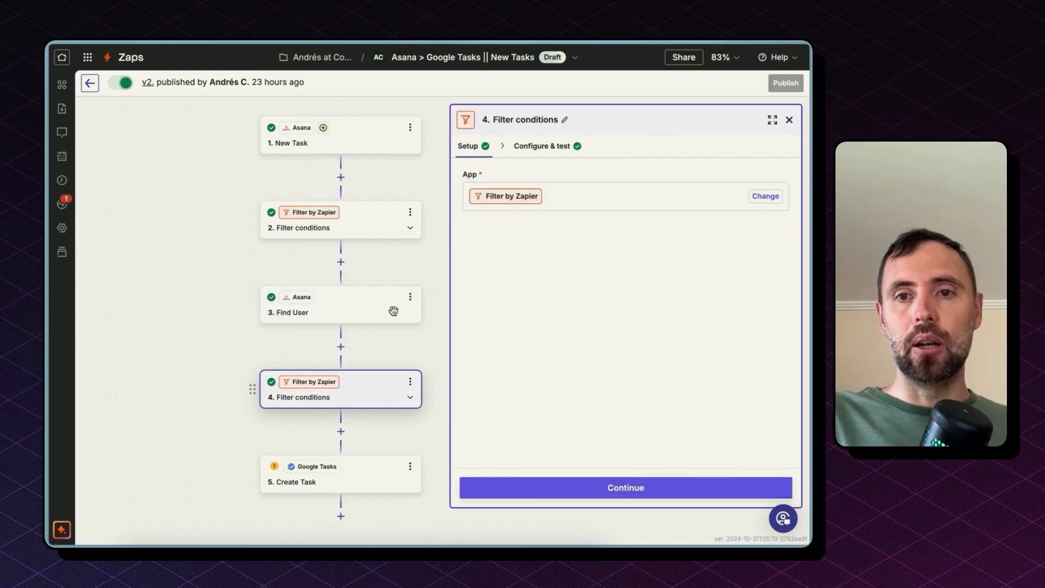
left_click(542, 146)
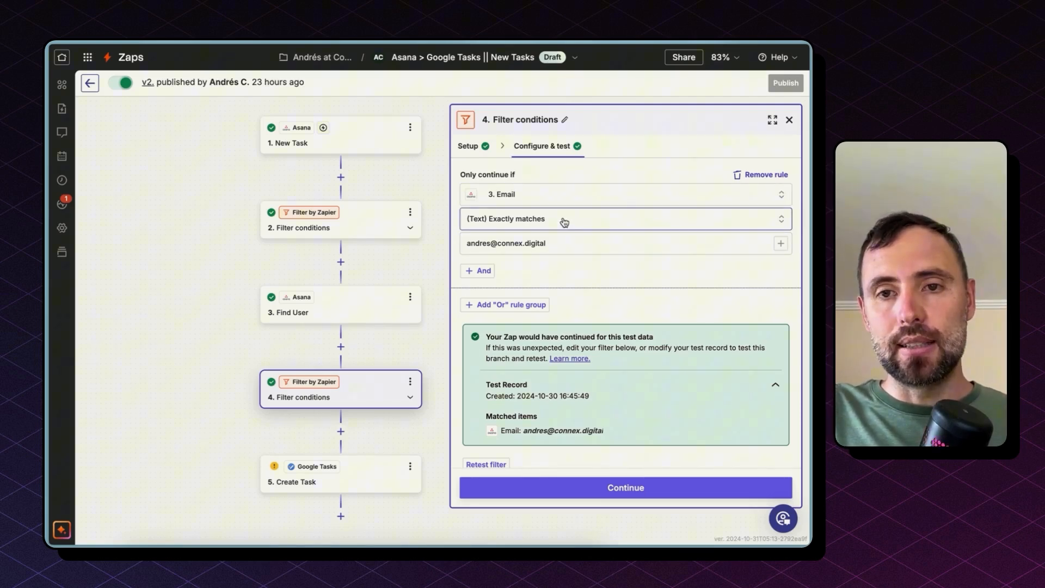
left_click(558, 243)
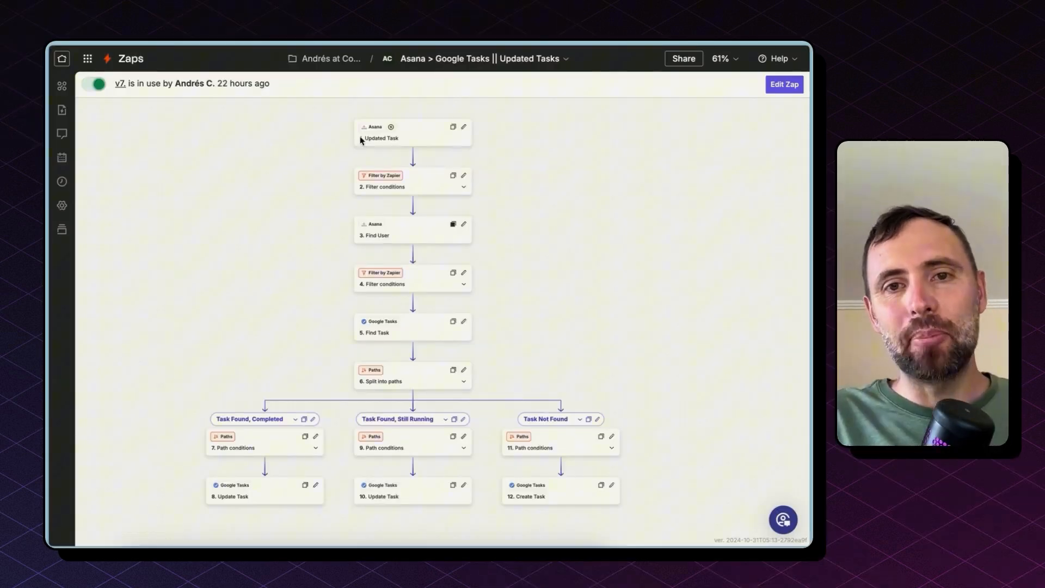
mouse_move(541, 222)
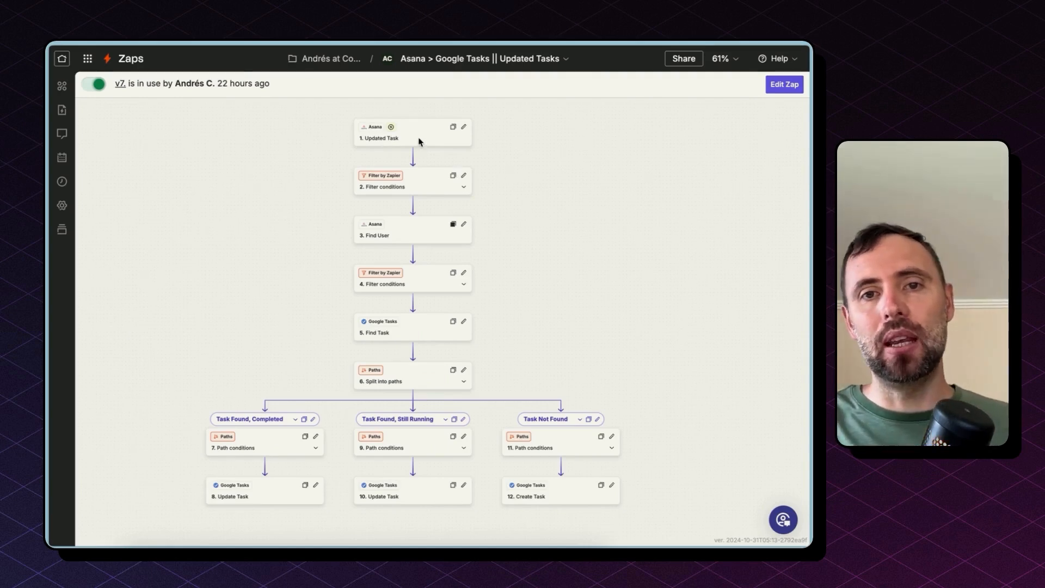
Step: Show the Updated Task trigger settings and switch the zap into editable draft mode
left_click(394, 136)
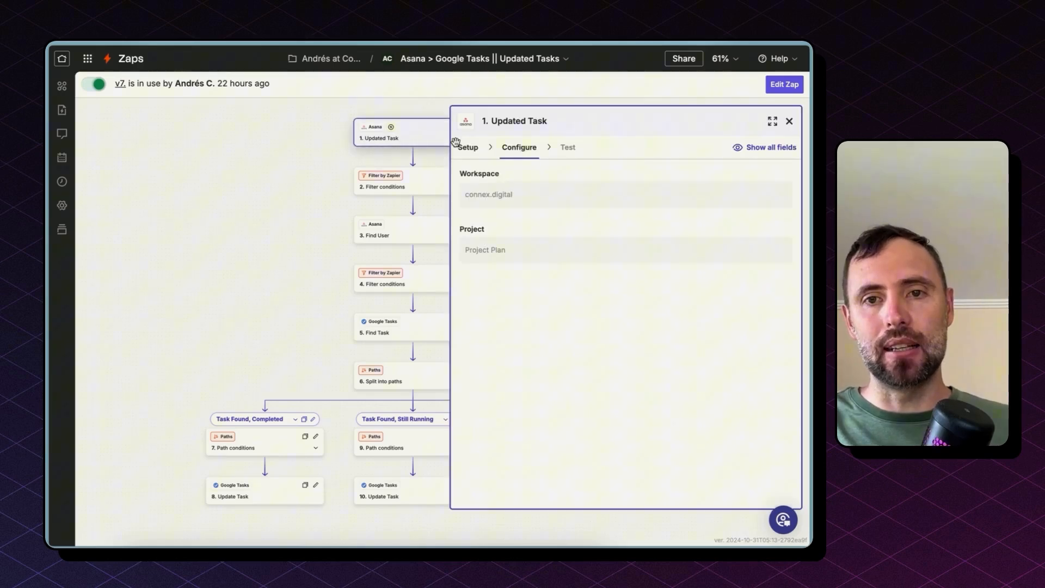
left_click(468, 148)
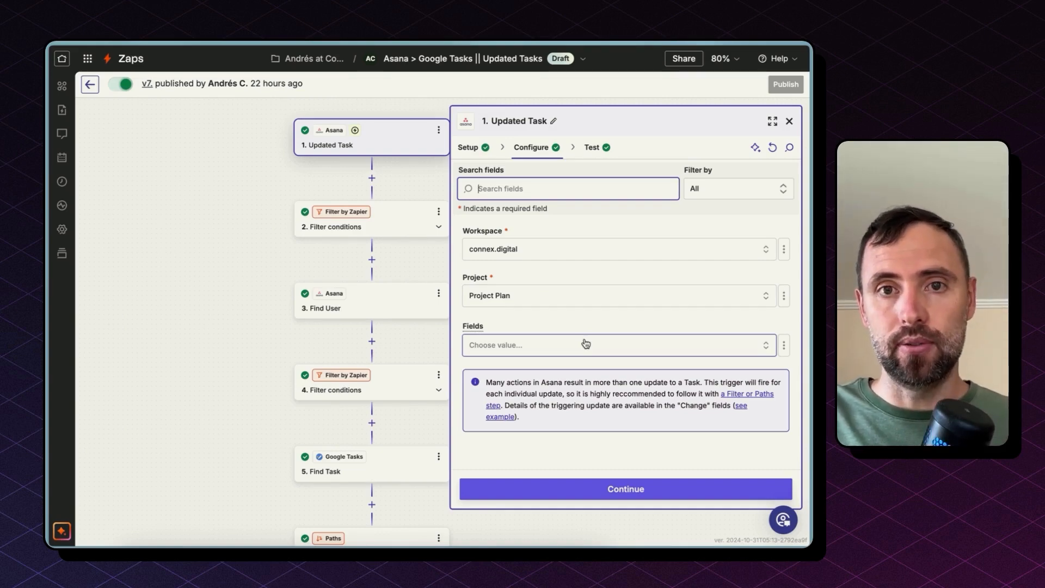
Step: Add name and assignee to the Updated Task trigger's watched Fields list
left_click(585, 344)
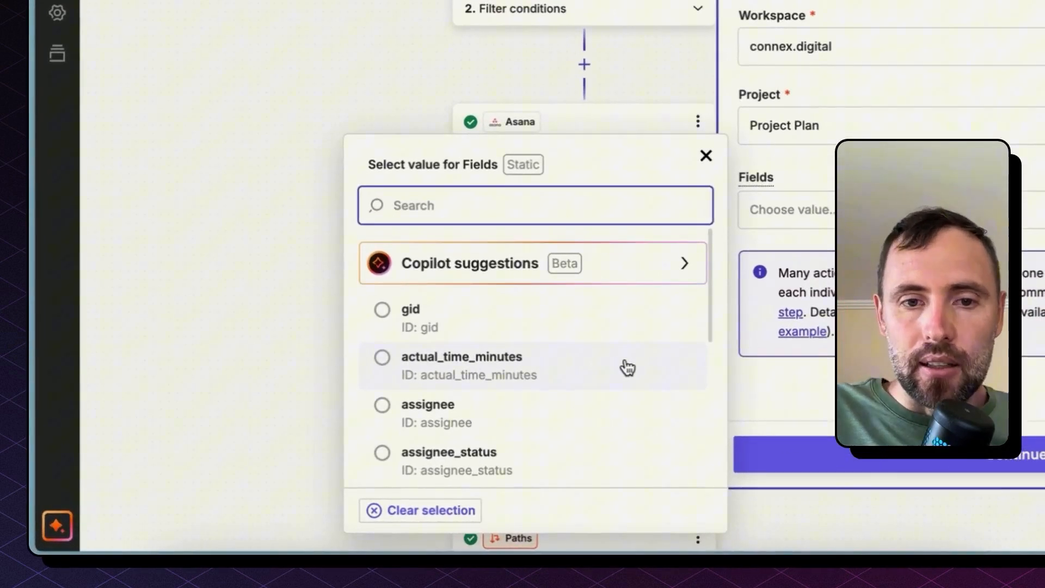
scroll("down", 3)
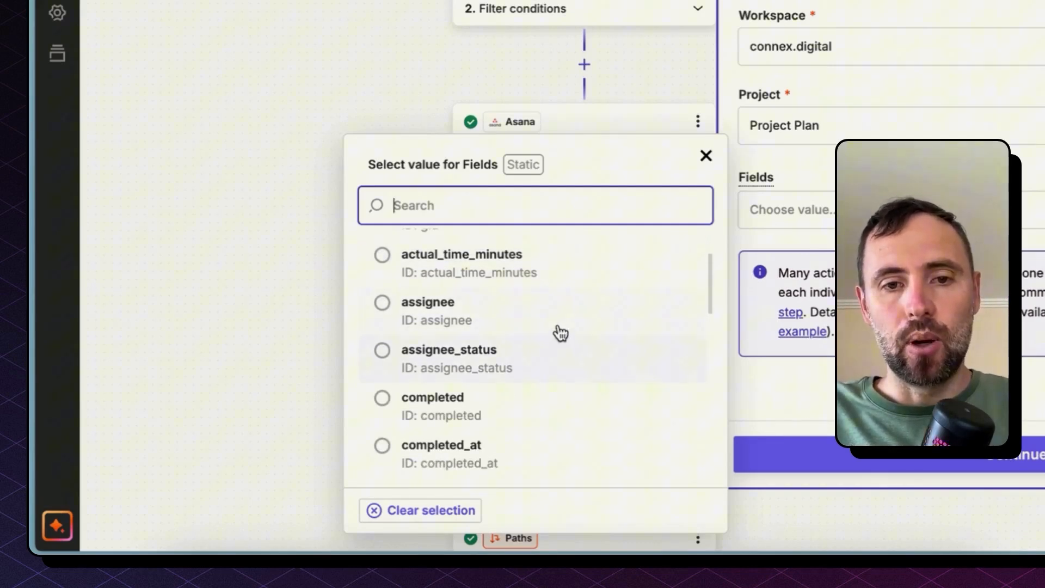
scroll("down", 3)
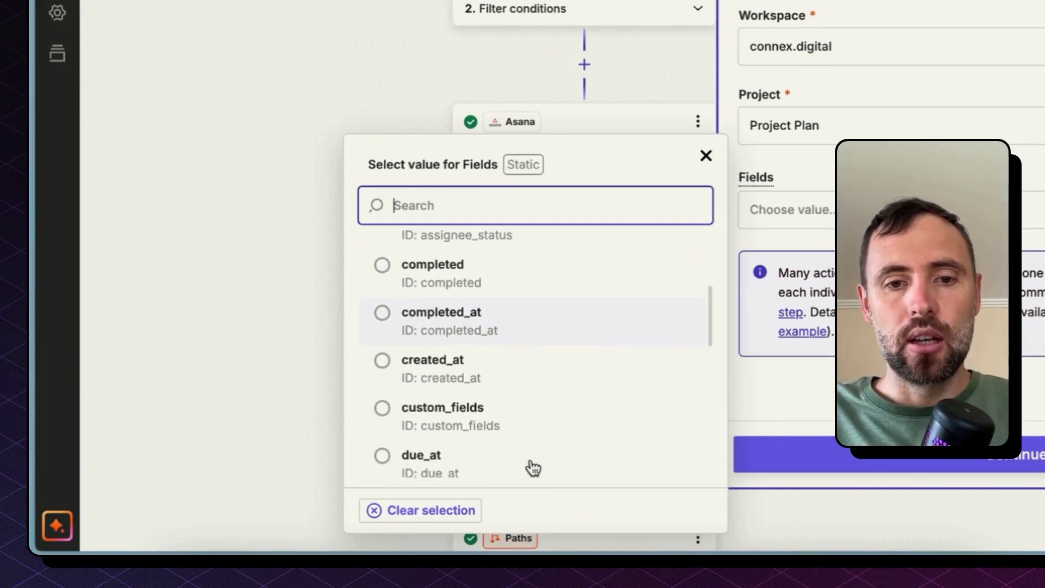
scroll("down", 3)
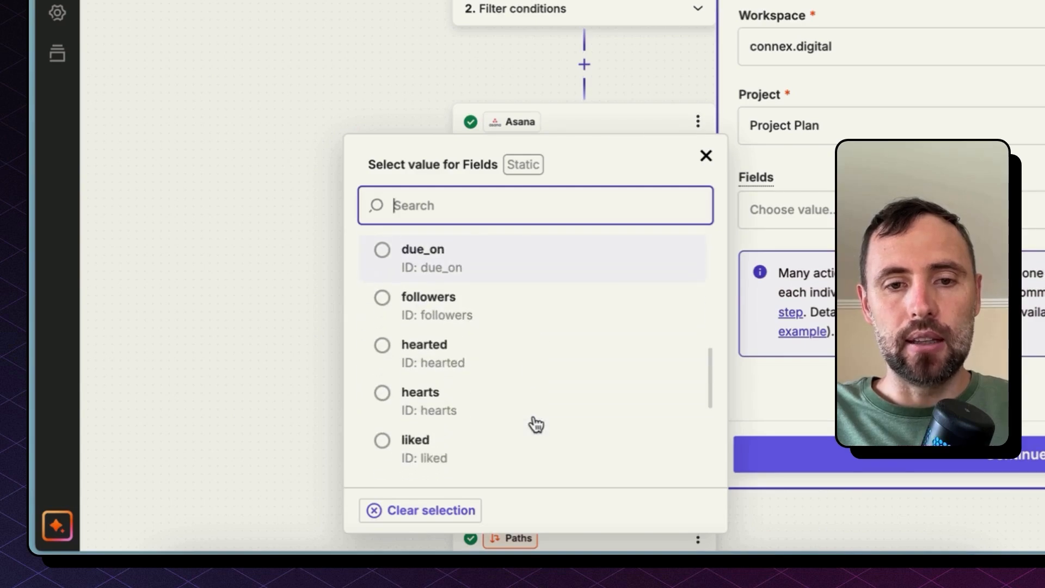
type("nam")
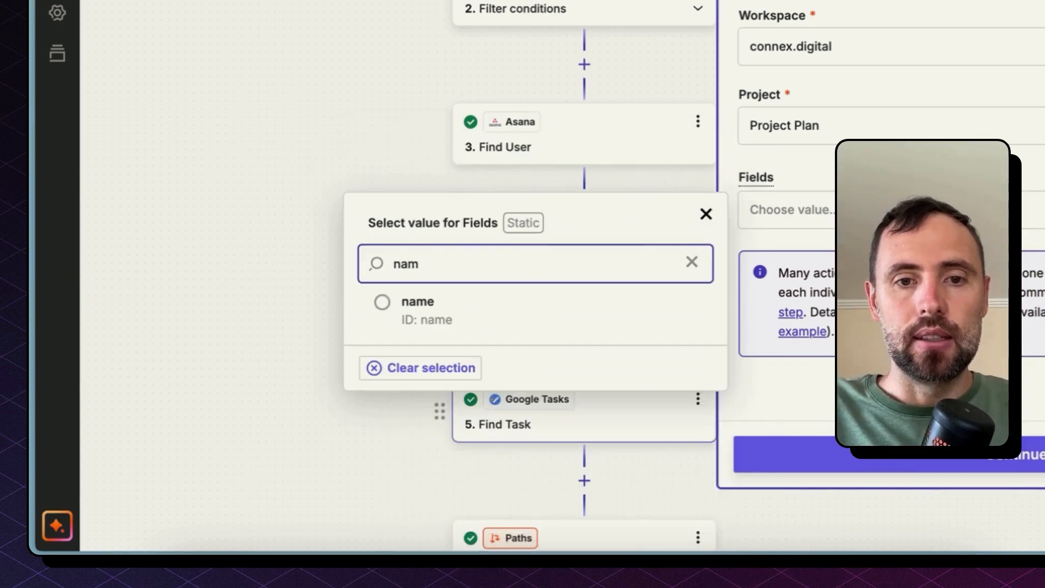
left_click(417, 302)
type("as")
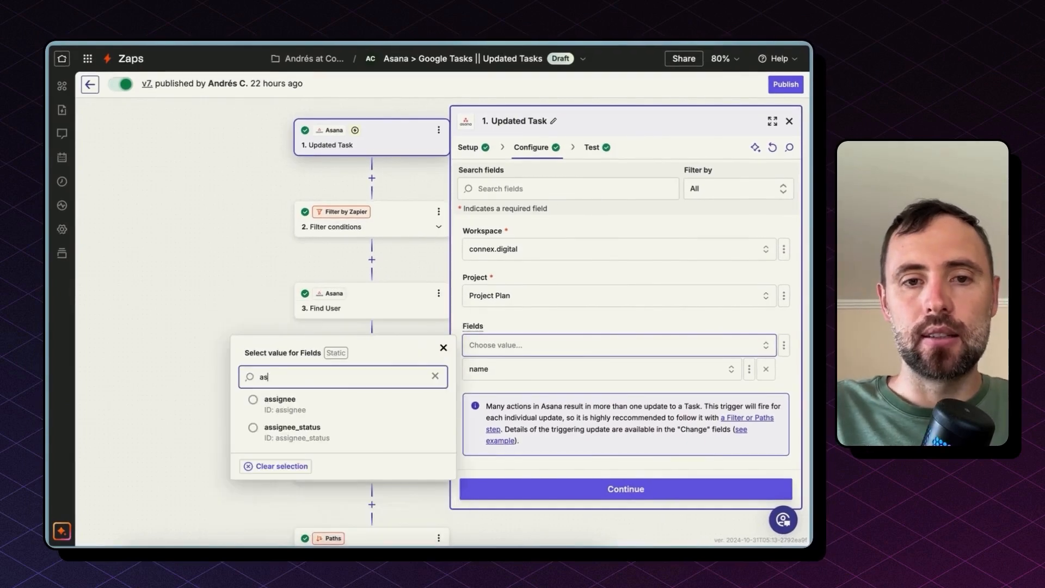
left_click(279, 399)
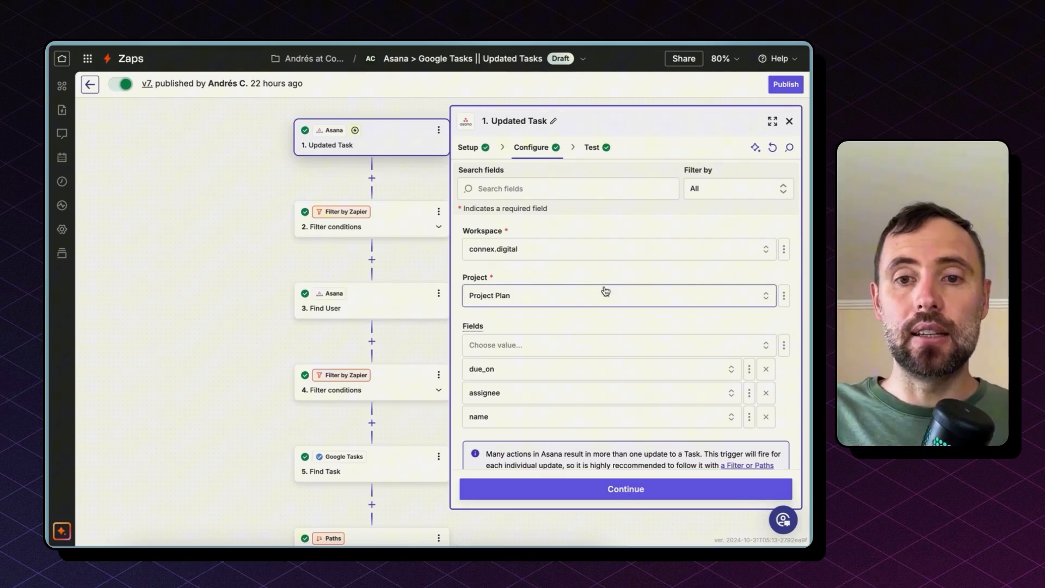
mouse_move(381, 233)
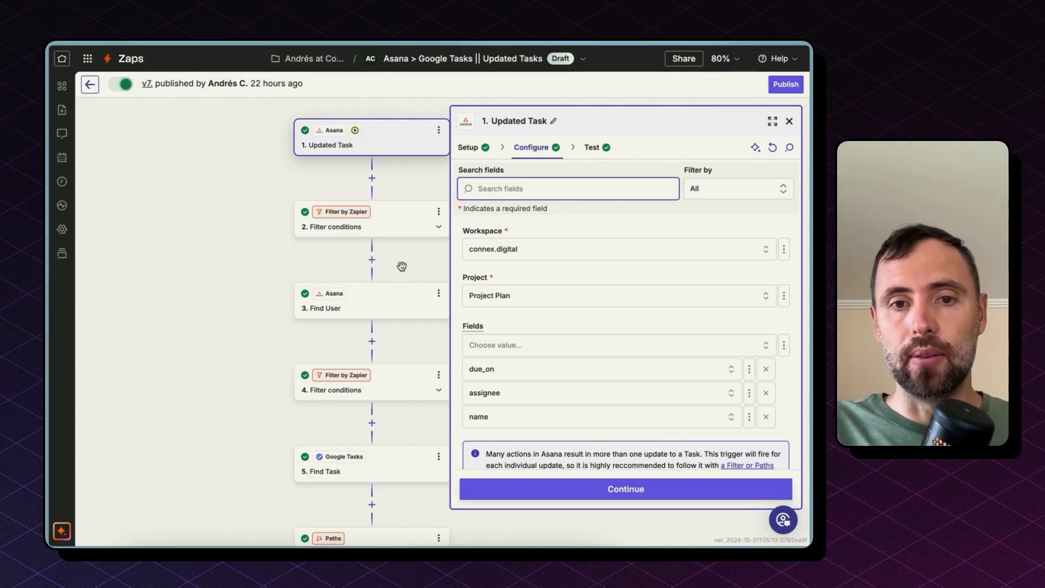
left_click(352, 219)
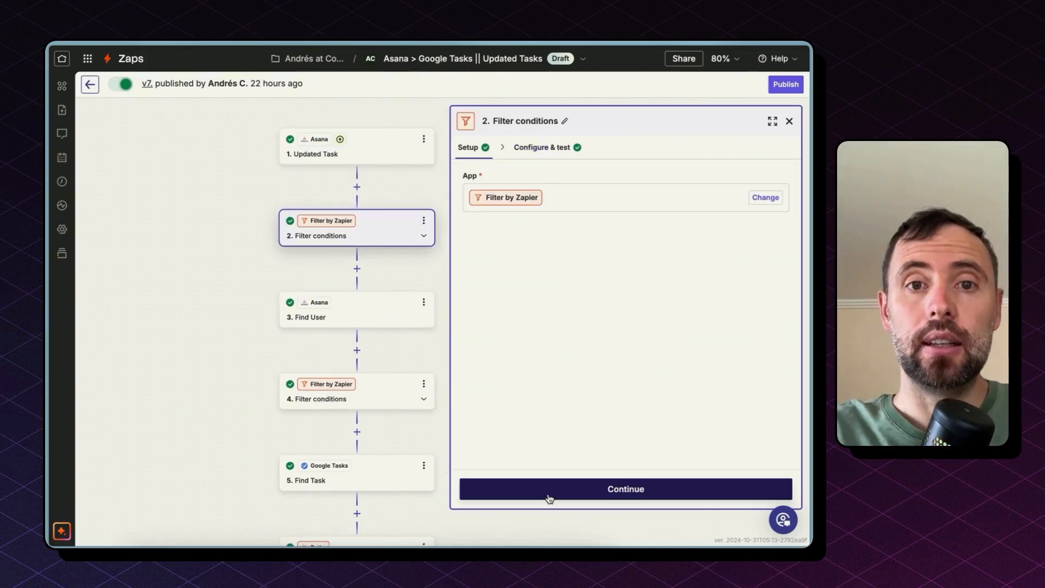
left_click(626, 489)
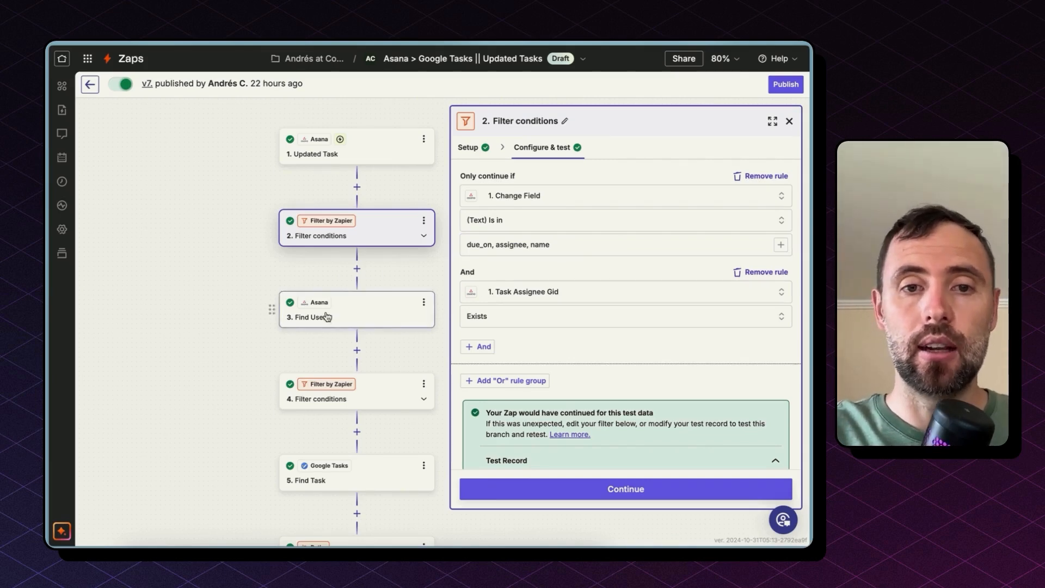
scroll("down", 3)
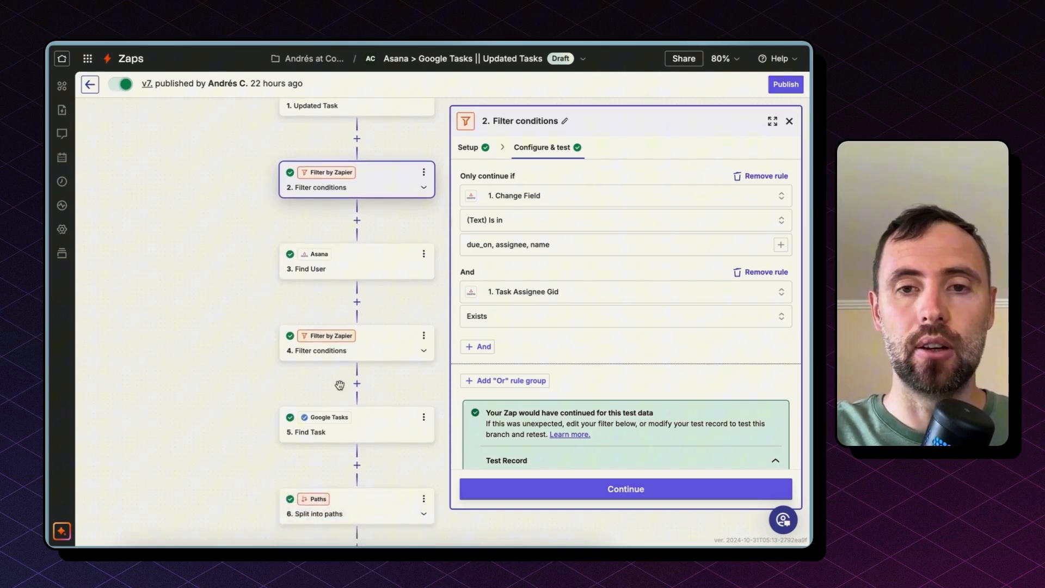
scroll("down", 3)
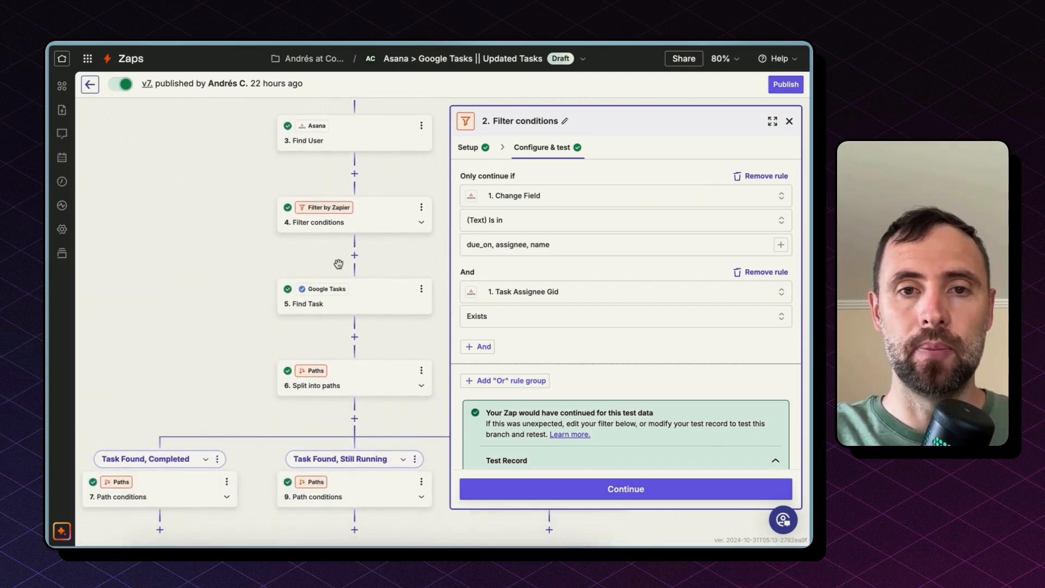
scroll("down", 3)
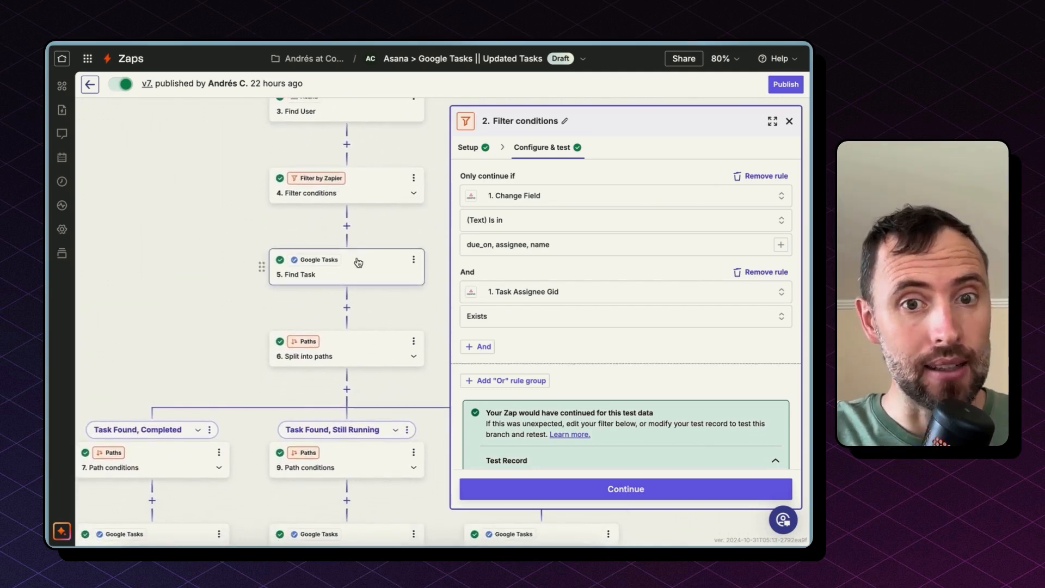
Step: Review the Find Task step: Demo Tasks list, Title searched by the Asana Task Gid
left_click(346, 265)
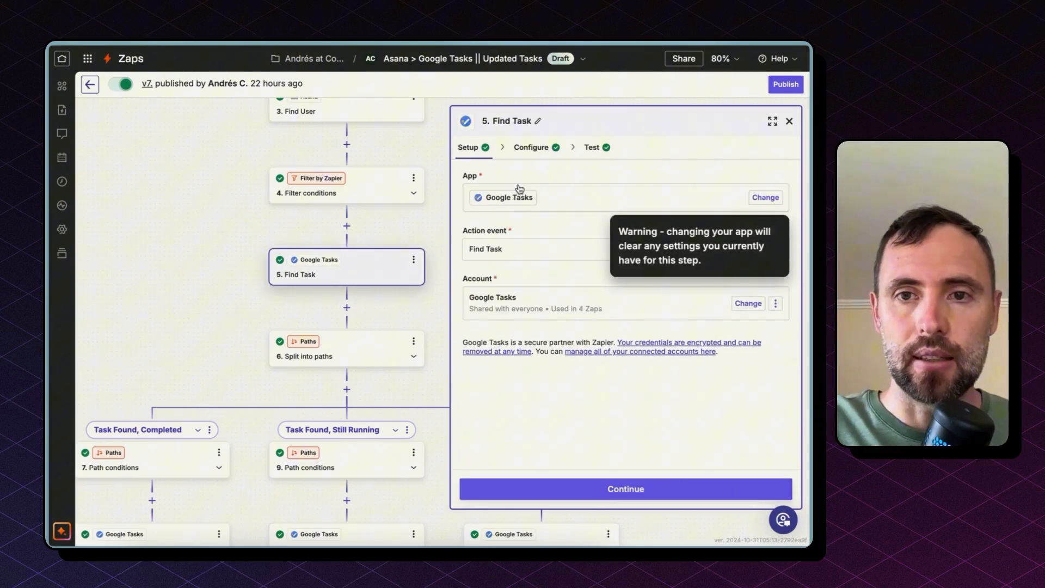
mouse_move(527, 238)
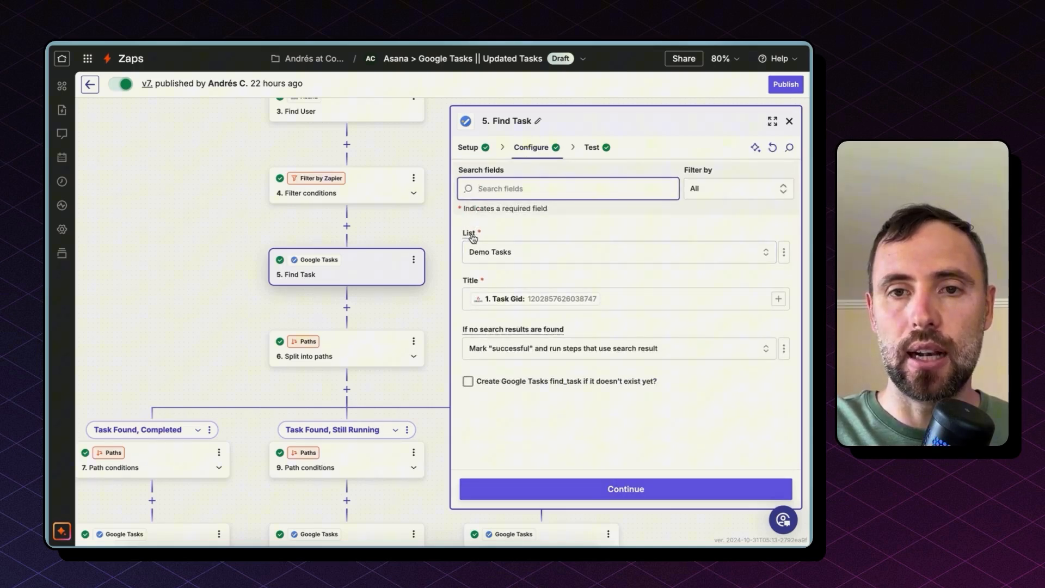
left_click(622, 298)
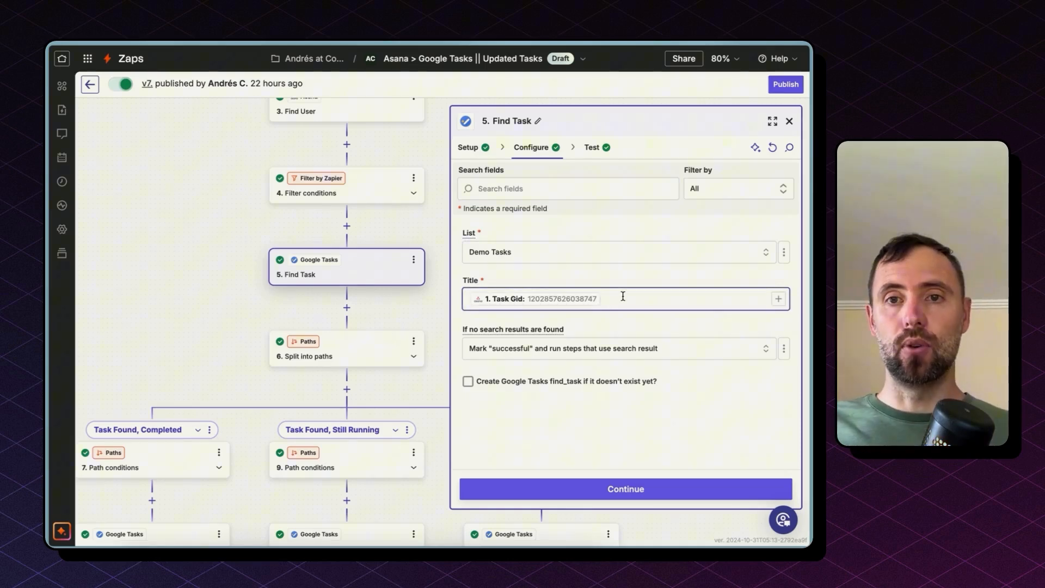
left_click(622, 298)
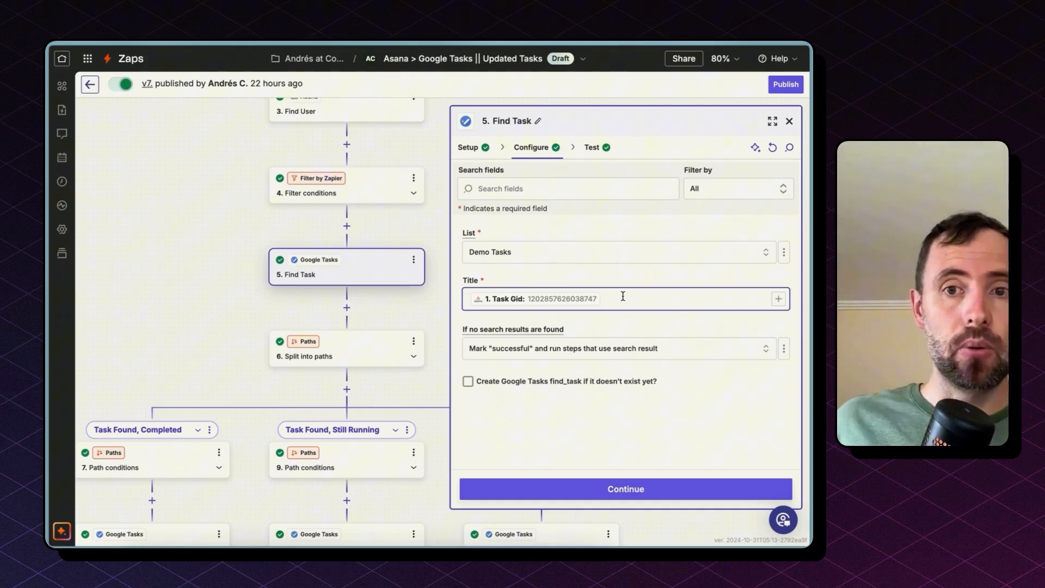
left_click(622, 298)
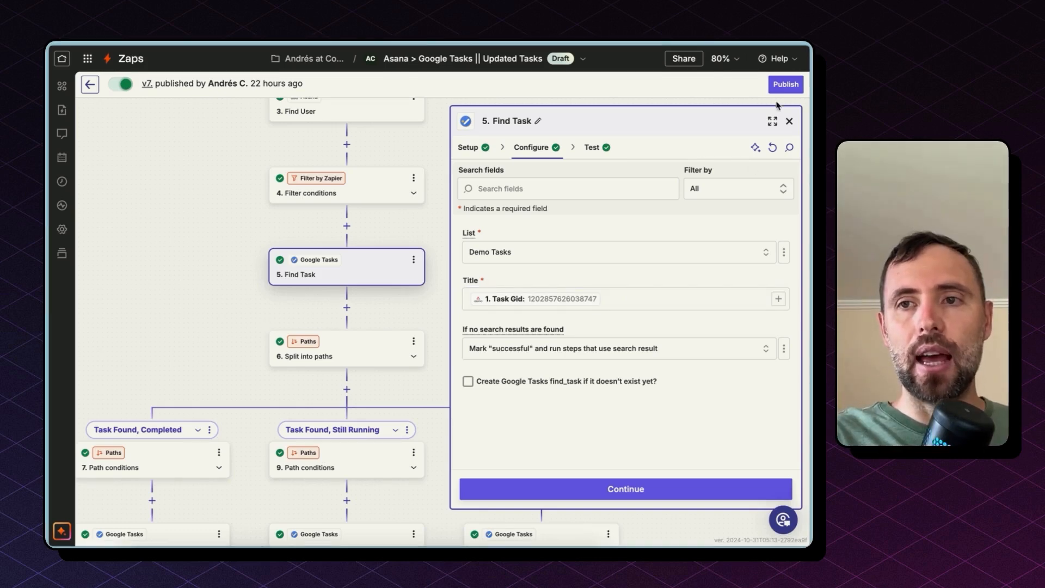
Step: Close the Find Task details and reveal the three path branches on the canvas
left_click(789, 121)
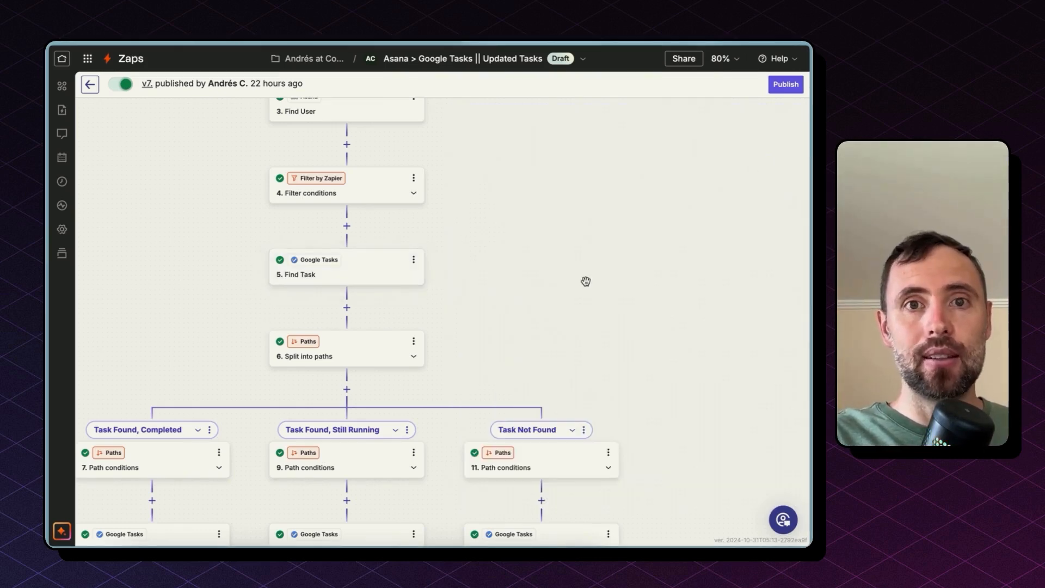
scroll("down", 3)
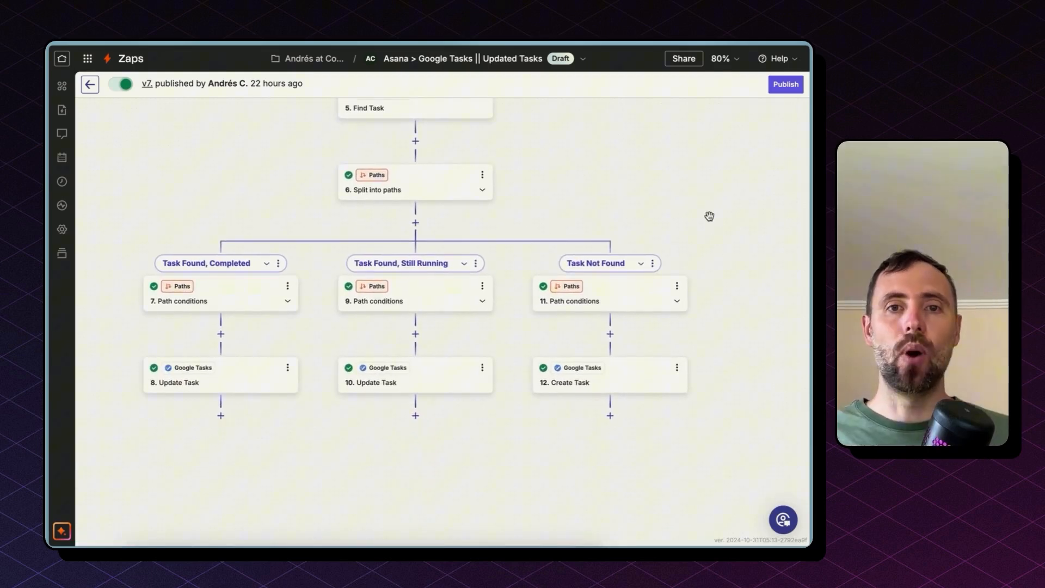
scroll("down", 3)
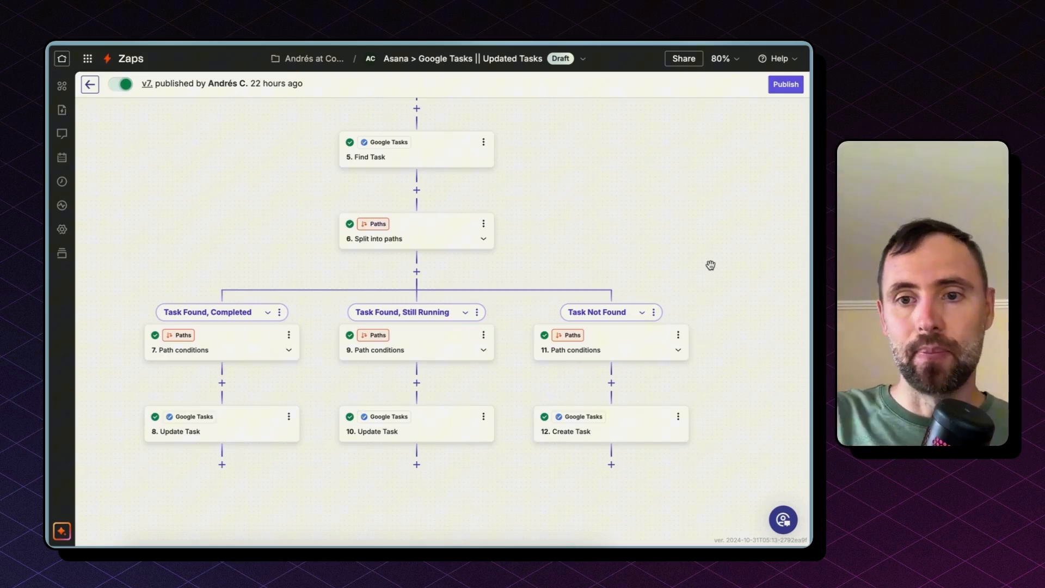
mouse_move(629, 349)
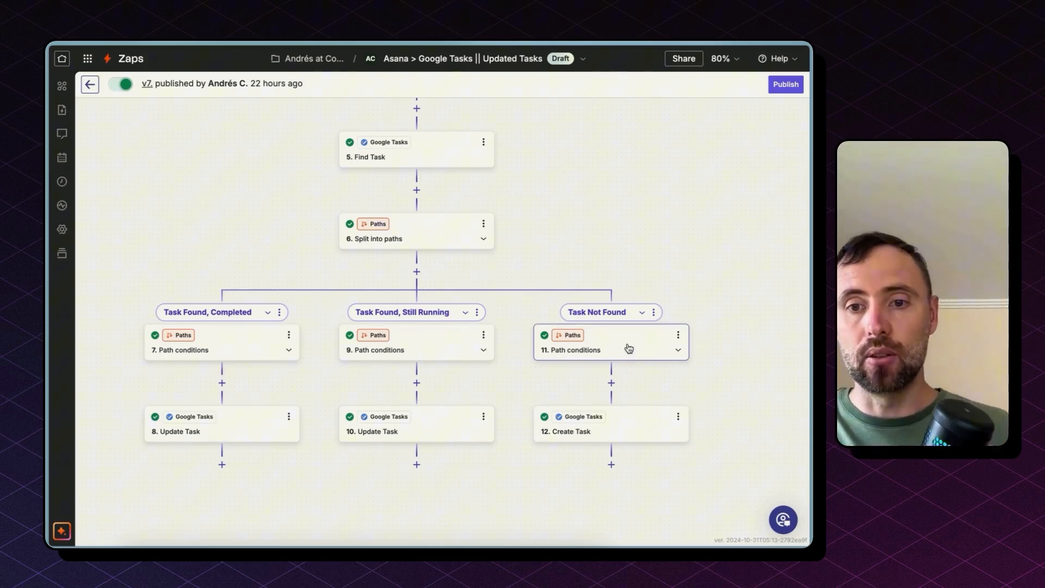
Step: Show the Task Not Found conditions enlarged: search found status false and Task Completed false
left_click(585, 350)
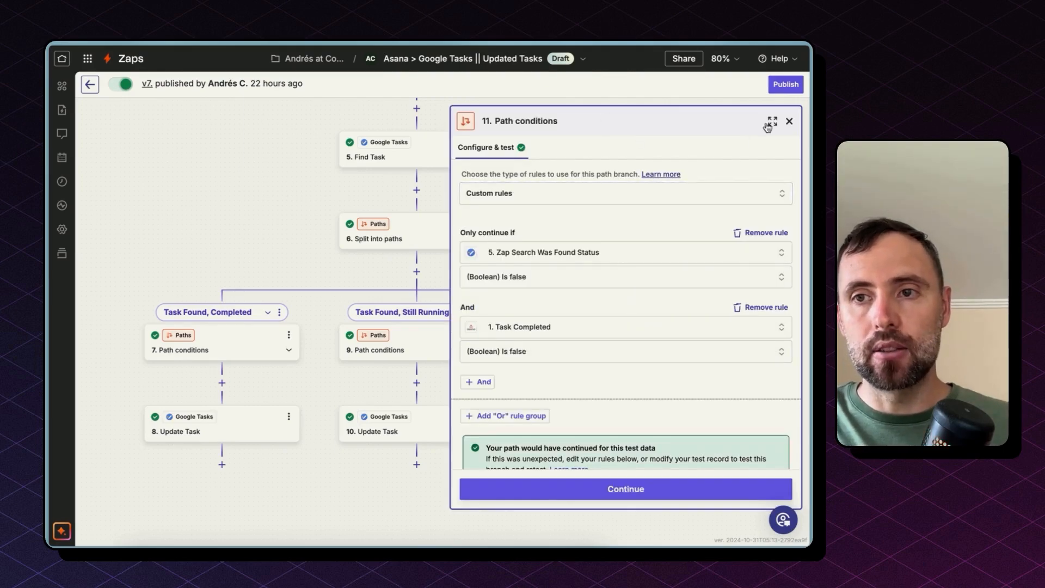
left_click(770, 121)
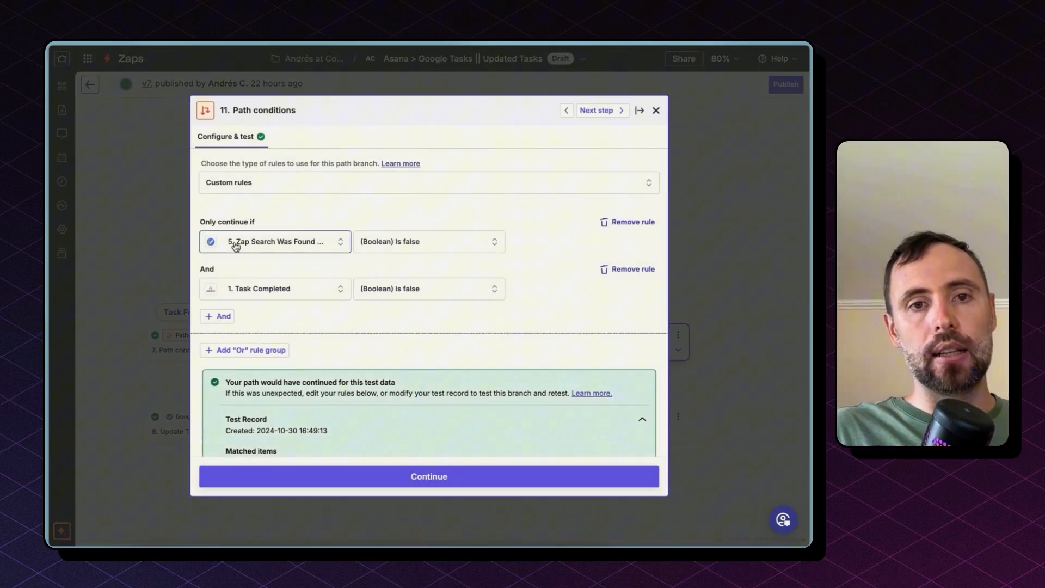
mouse_move(418, 246)
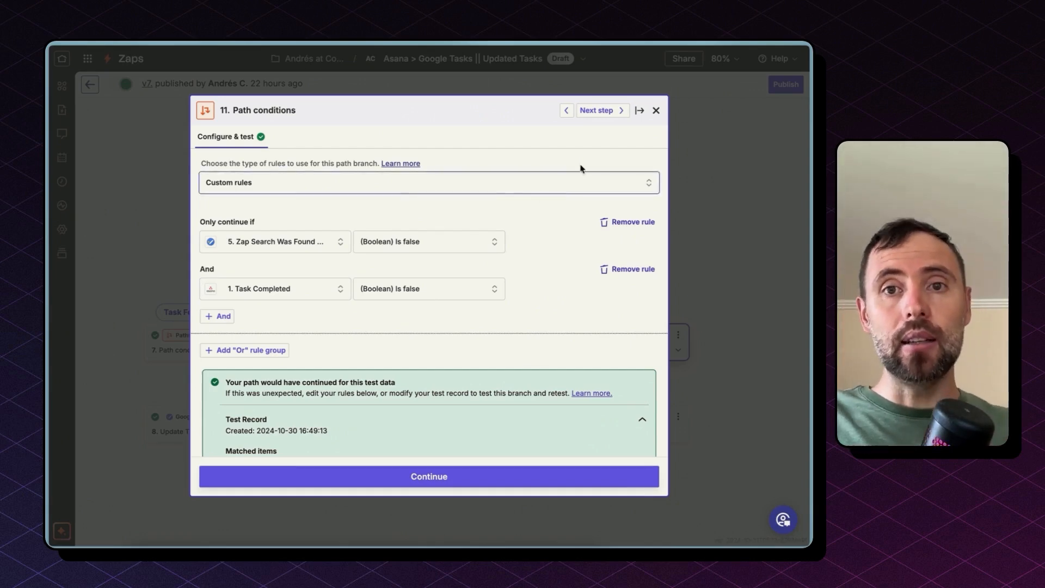
mouse_move(654, 116)
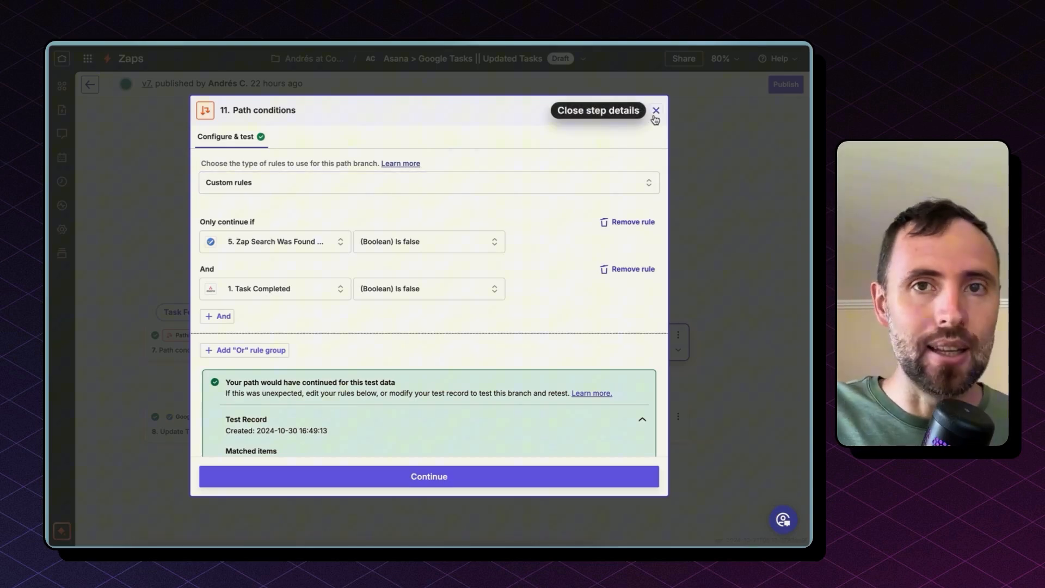
Step: Review the Create Task mappings — Demo Tasks list, title from name and Gid, permalink notes, due date — then close it
left_click(656, 110)
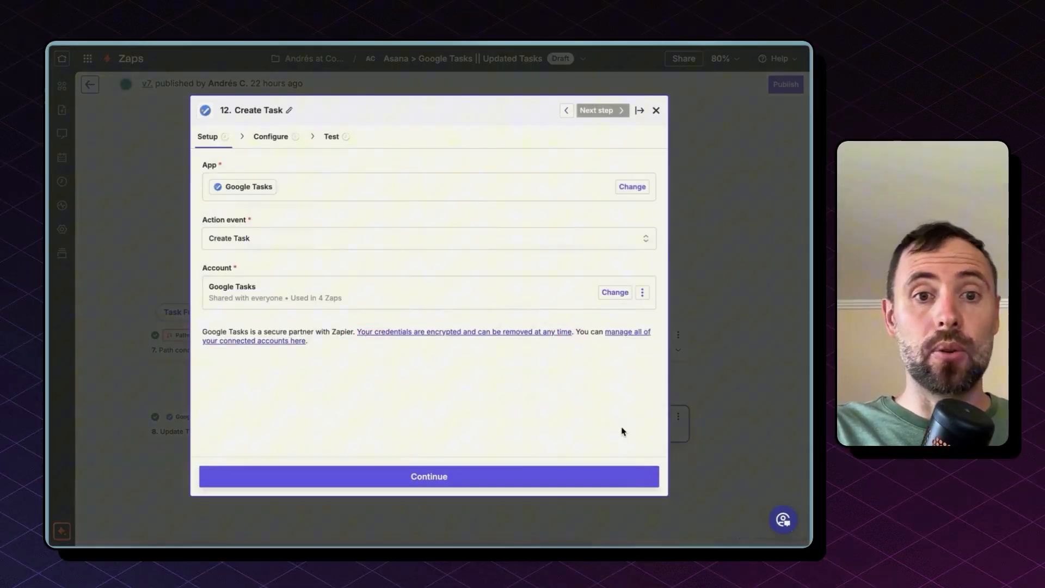
left_click(429, 477)
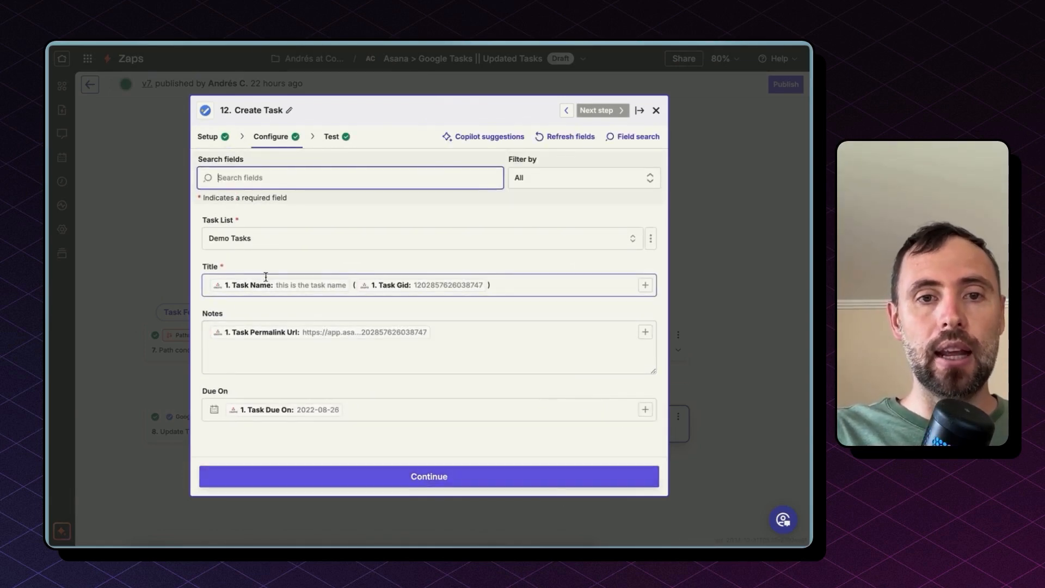
mouse_move(452, 285)
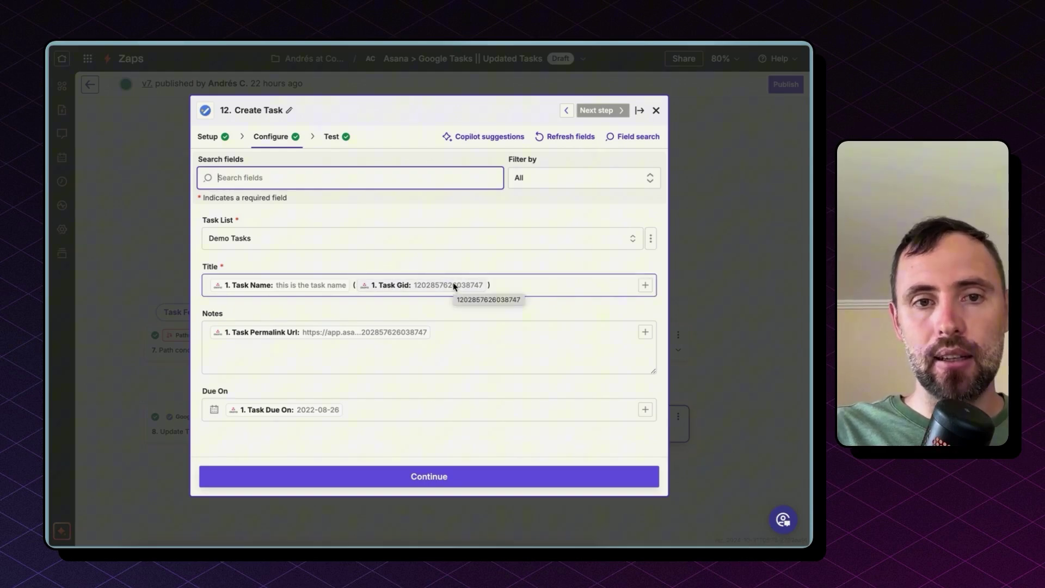
left_click(655, 111)
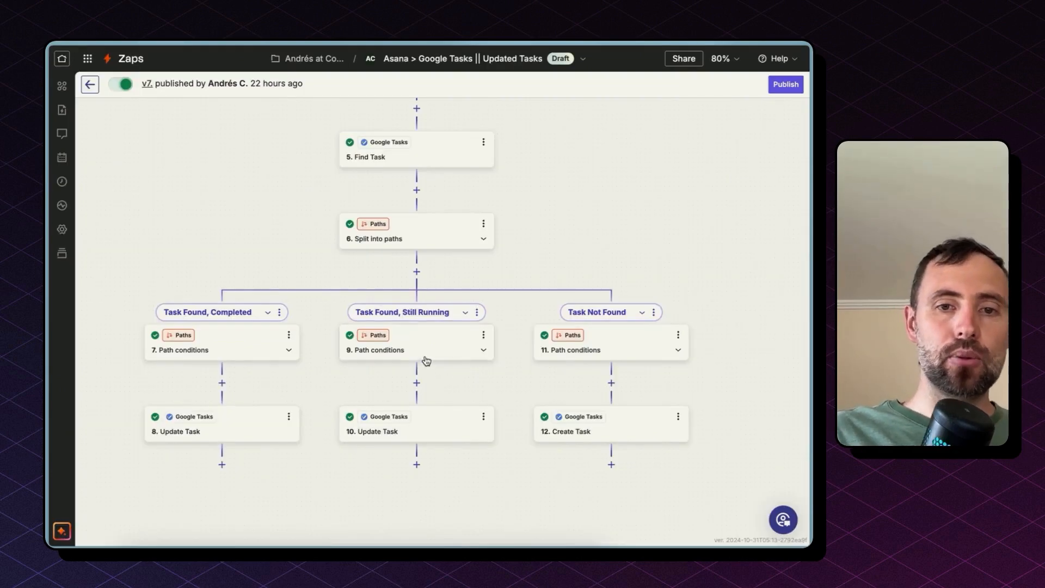
Step: Map the Still Running path's Update Task Task field to the Find Task ID
left_click(415, 351)
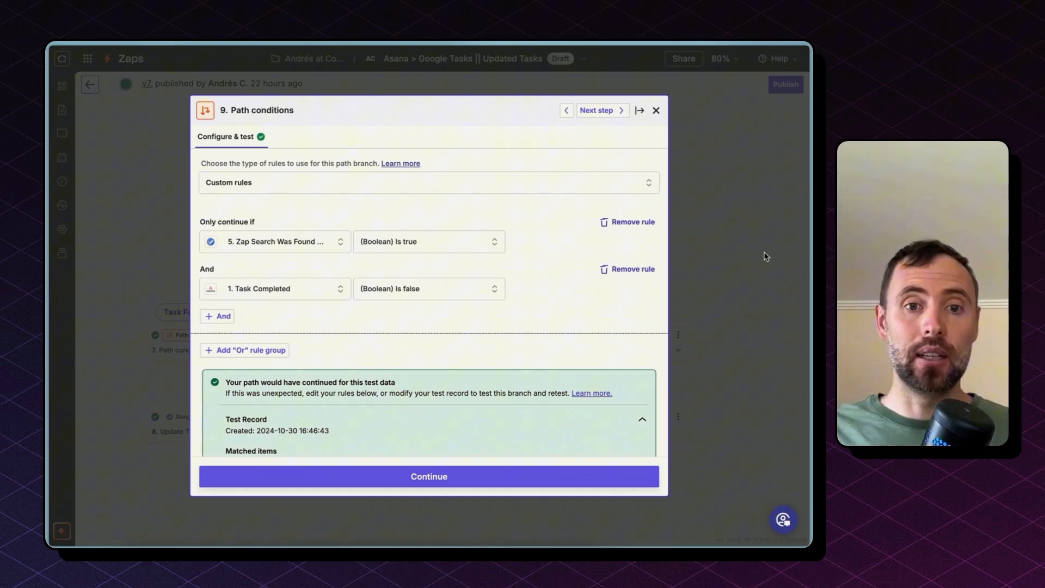
mouse_move(642, 102)
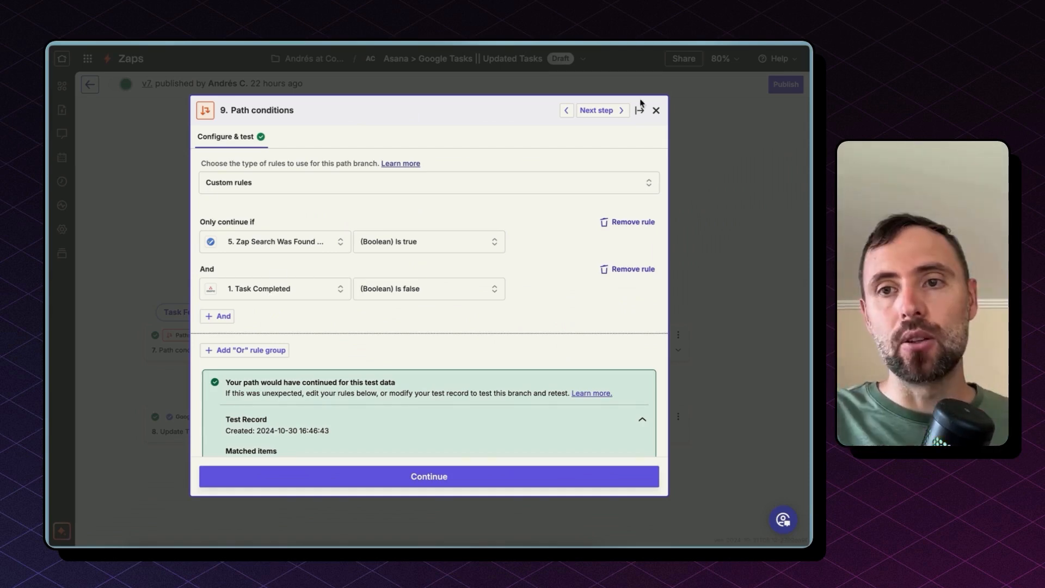
left_click(596, 109)
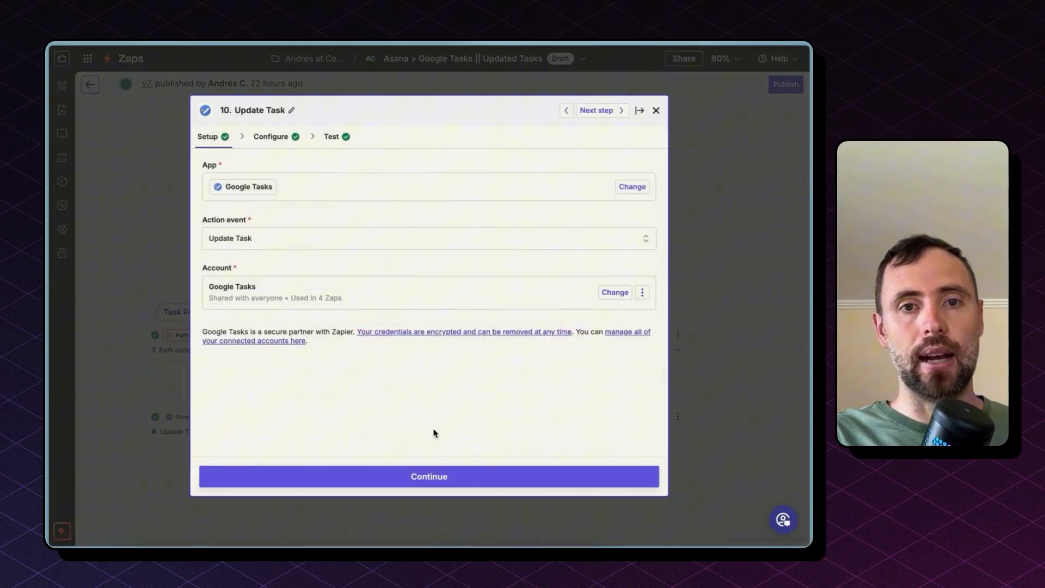
left_click(429, 477)
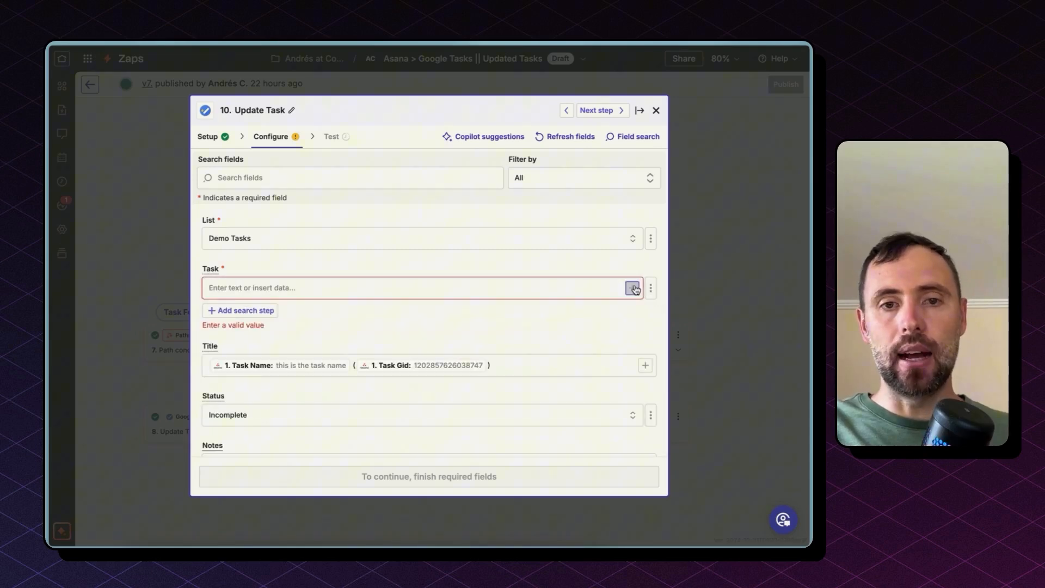
left_click(634, 288)
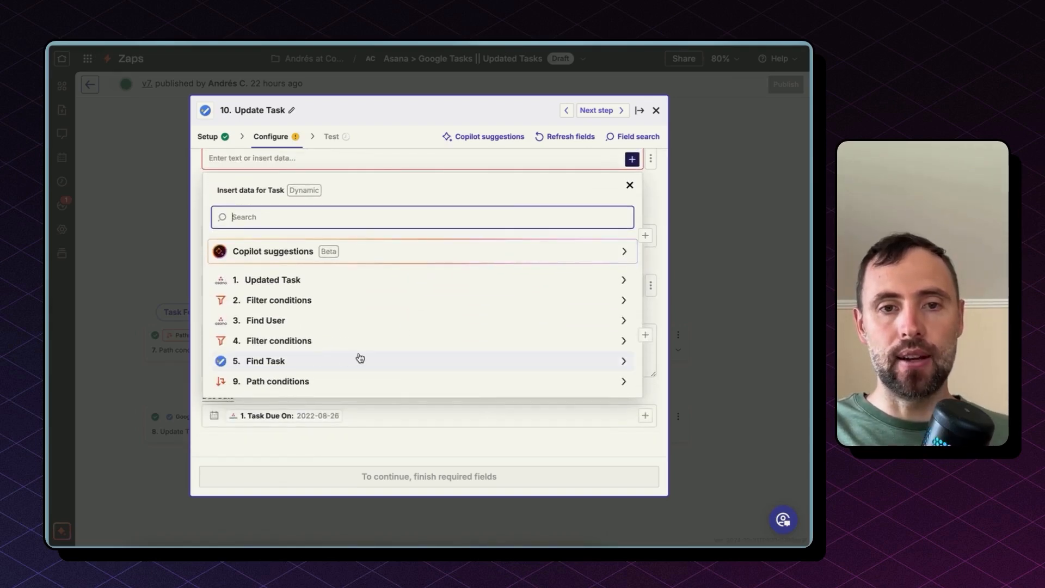
left_click(265, 360)
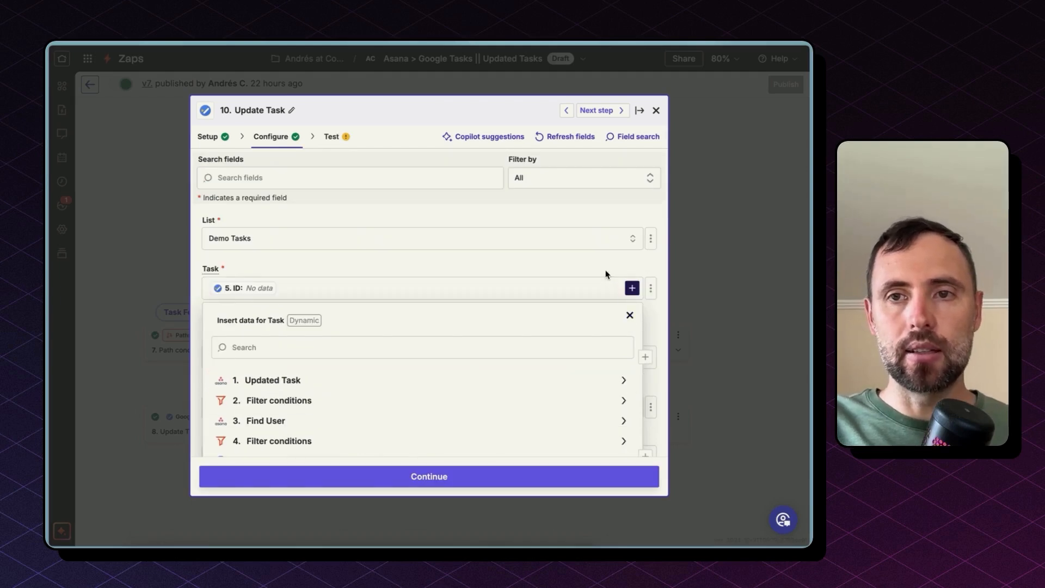
left_click(656, 110)
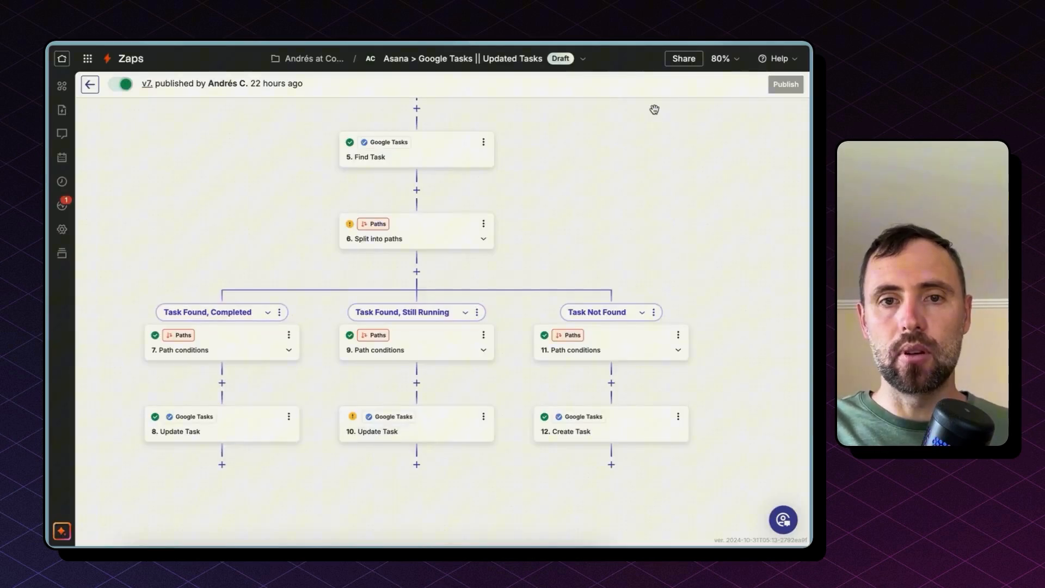
Step: Confirm the Update Task Status stays Incomplete and close the editor error-free
left_click(375, 432)
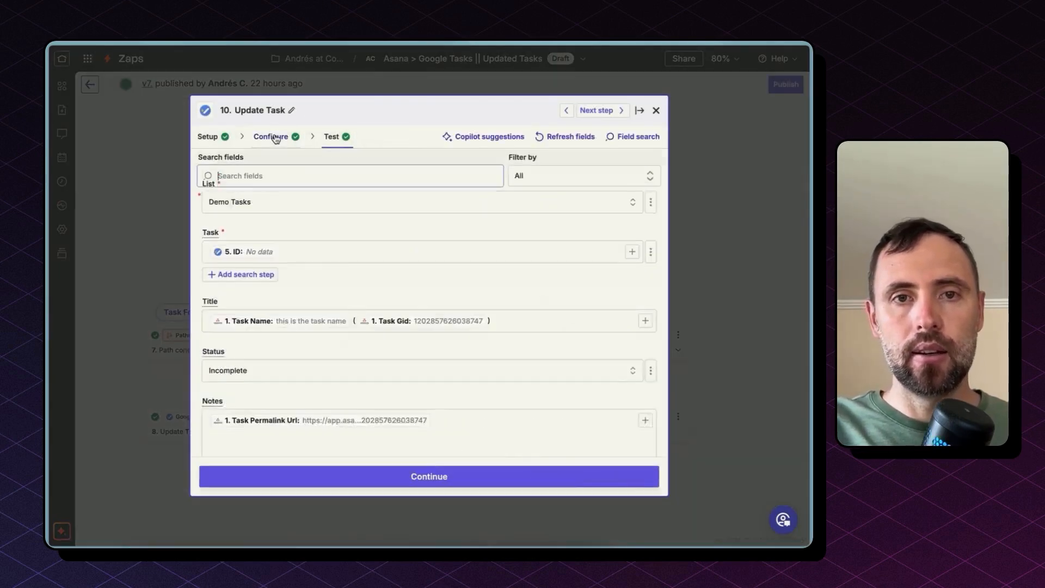
scroll("down", 3)
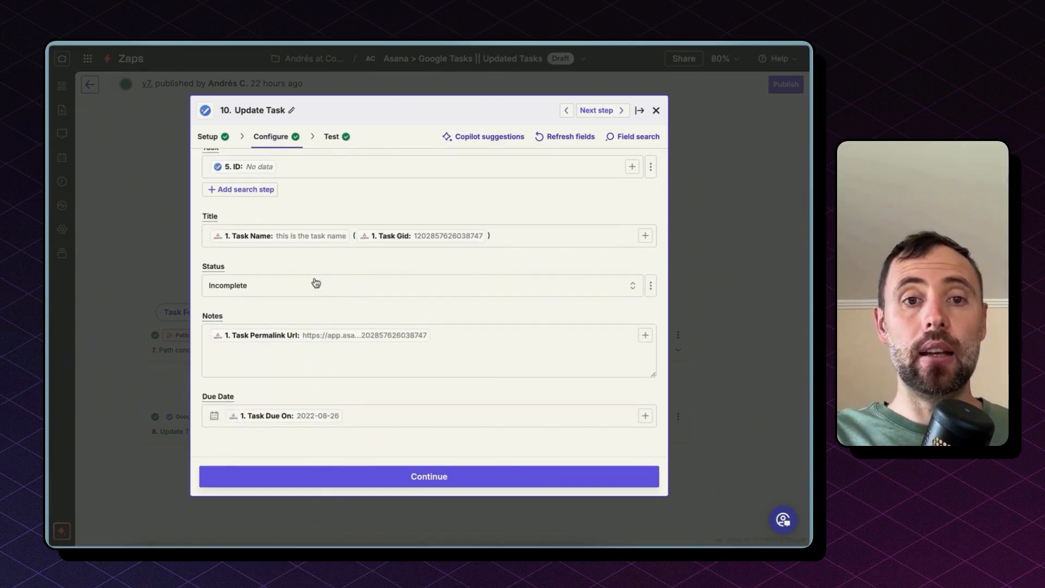
left_click(565, 244)
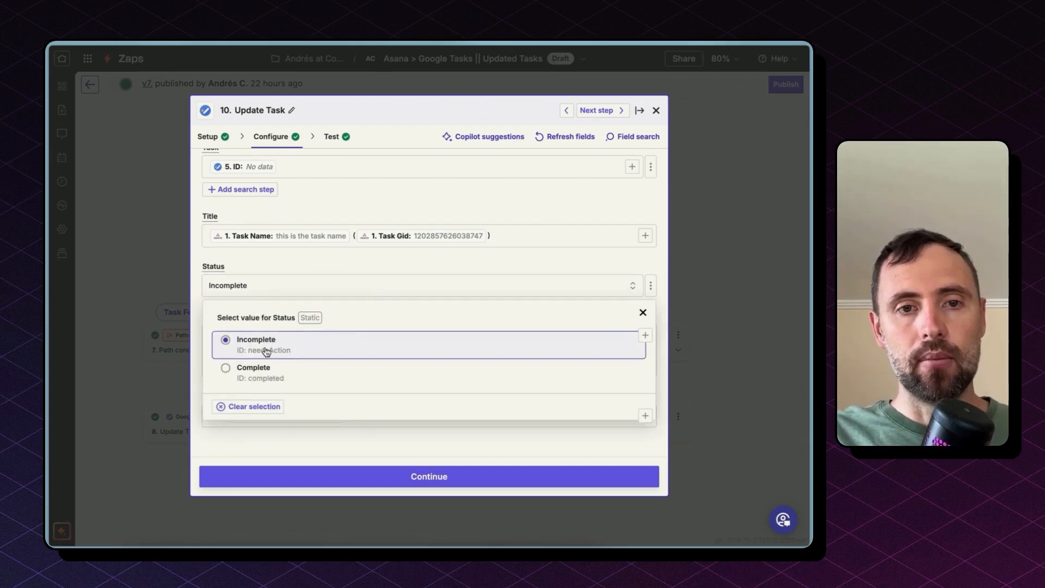
left_click(656, 110)
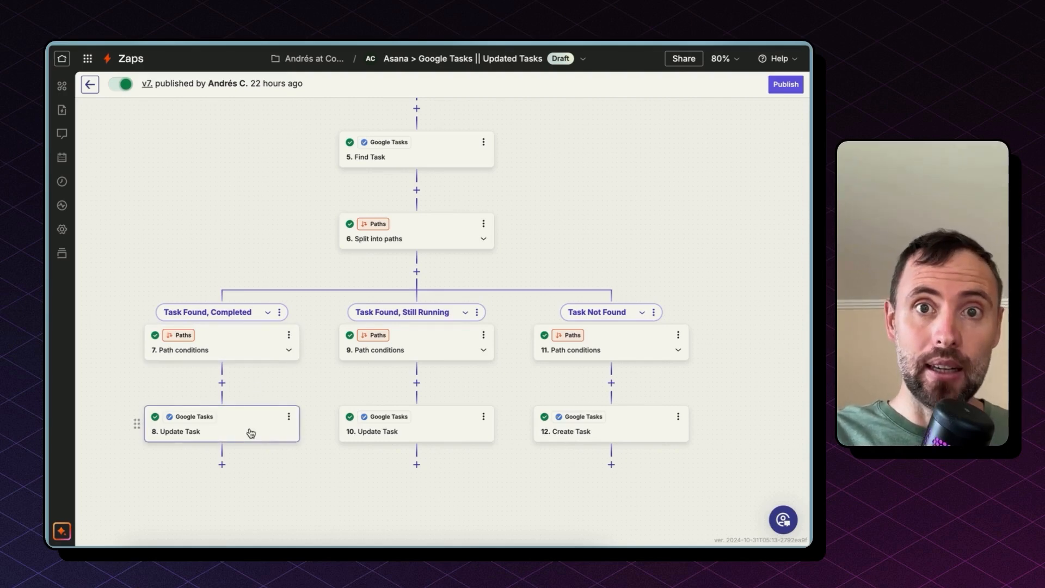
Step: Confirm the Completed path's Update Task step sets Status to Complete
left_click(222, 432)
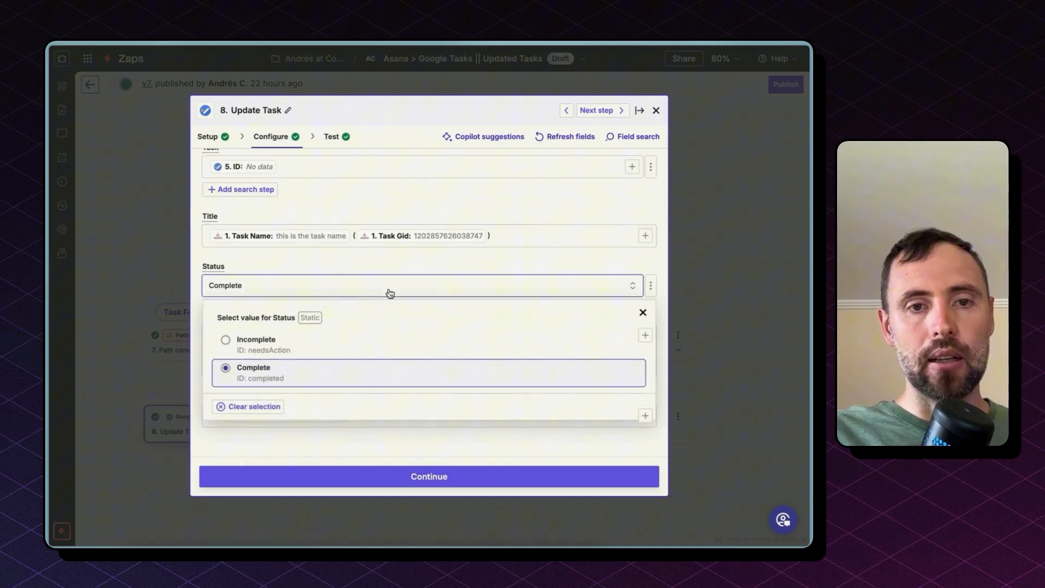
left_click(656, 111)
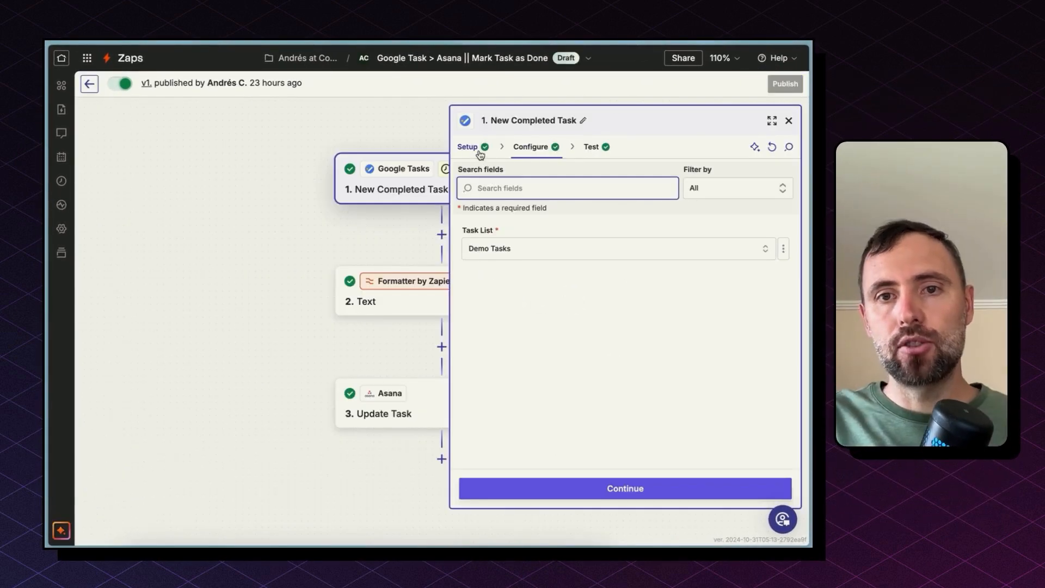
Step: Review the New Completed Task trigger on Demo Tasks and highlight the Asana link in the test record's Notes
left_click(467, 147)
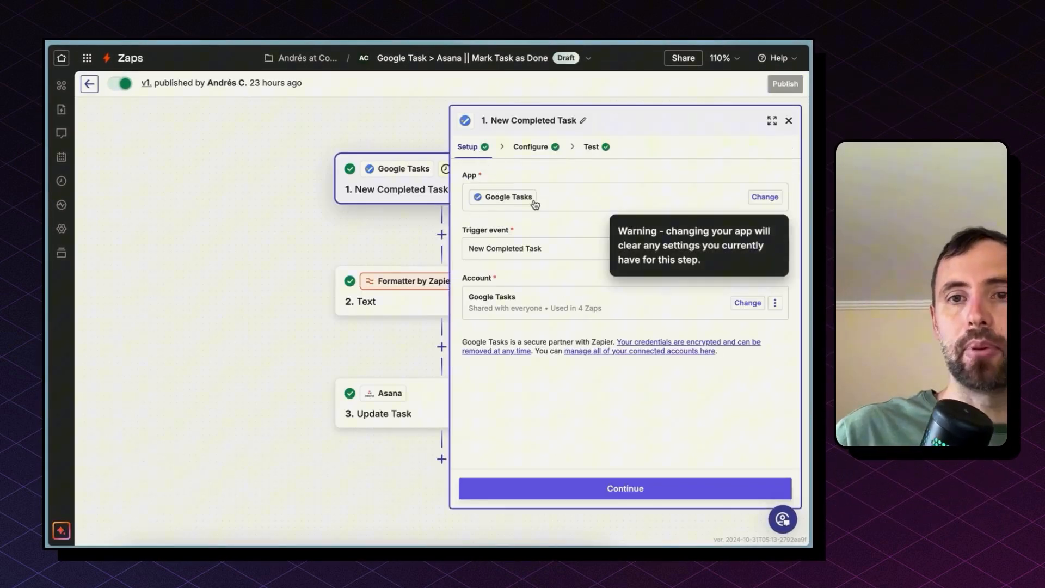
left_click(625, 249)
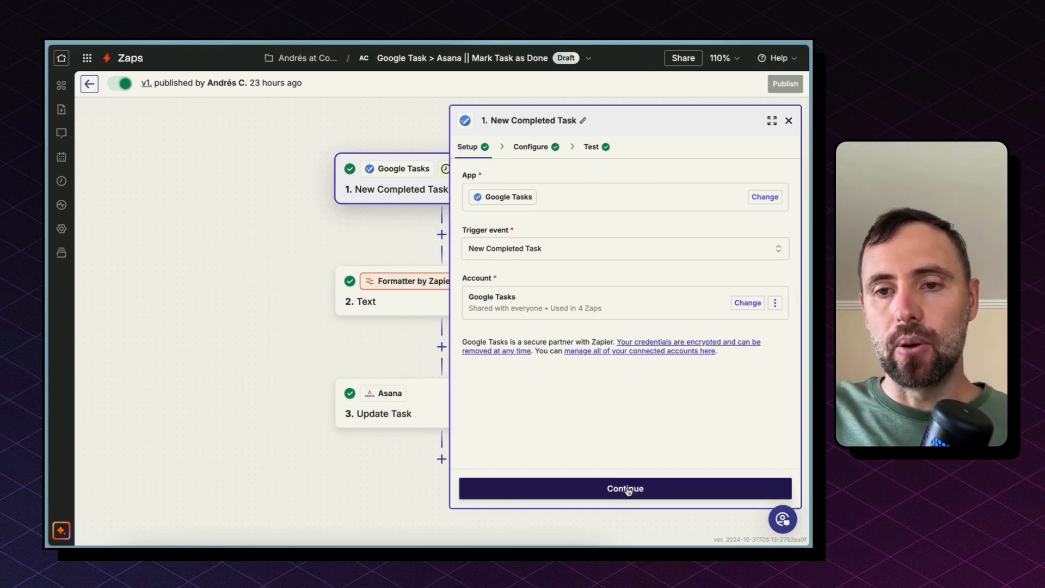
left_click(625, 488)
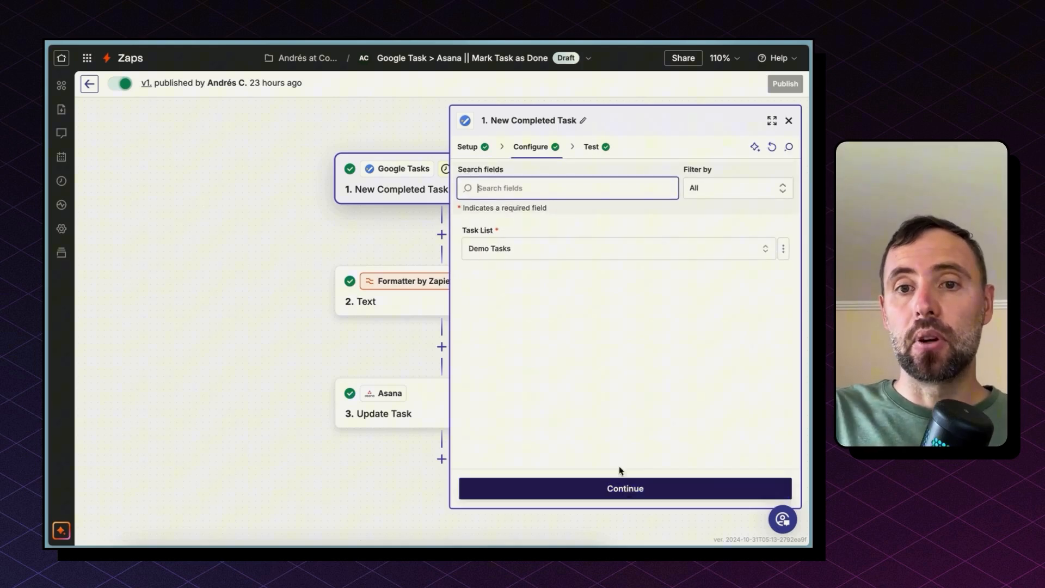
mouse_move(567, 311)
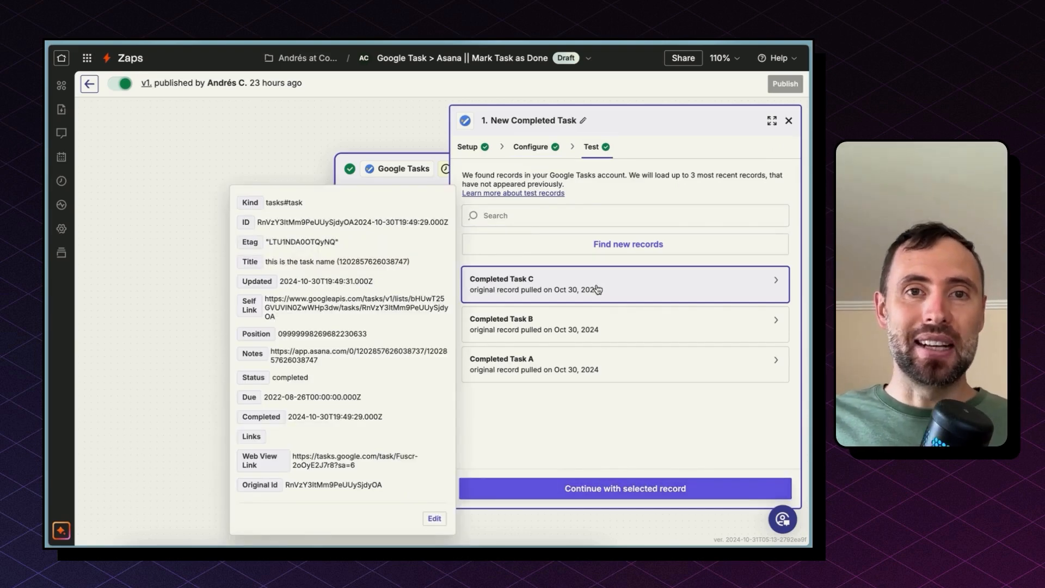
mouse_move(384, 277)
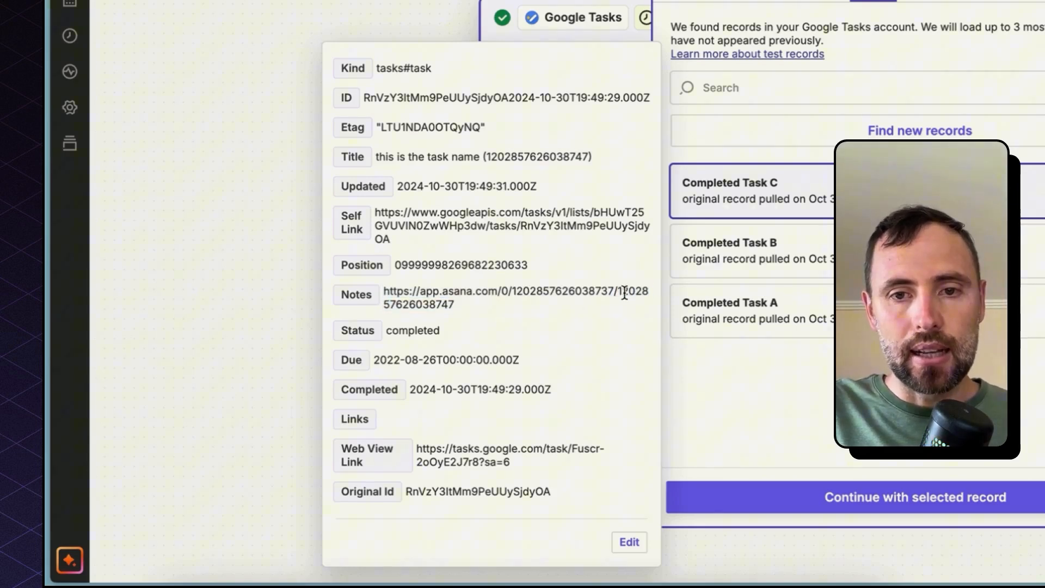
double_click(627, 293)
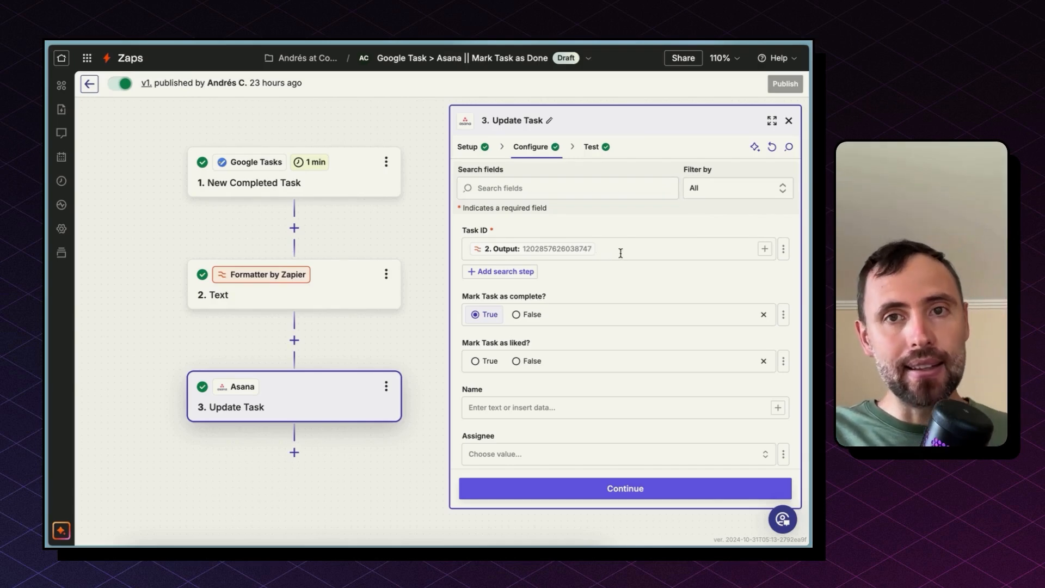
Step: Scroll the Asana Update Task step: Task ID from Formatter output, Mark complete True, workspace connex.digital
scroll("down", 3)
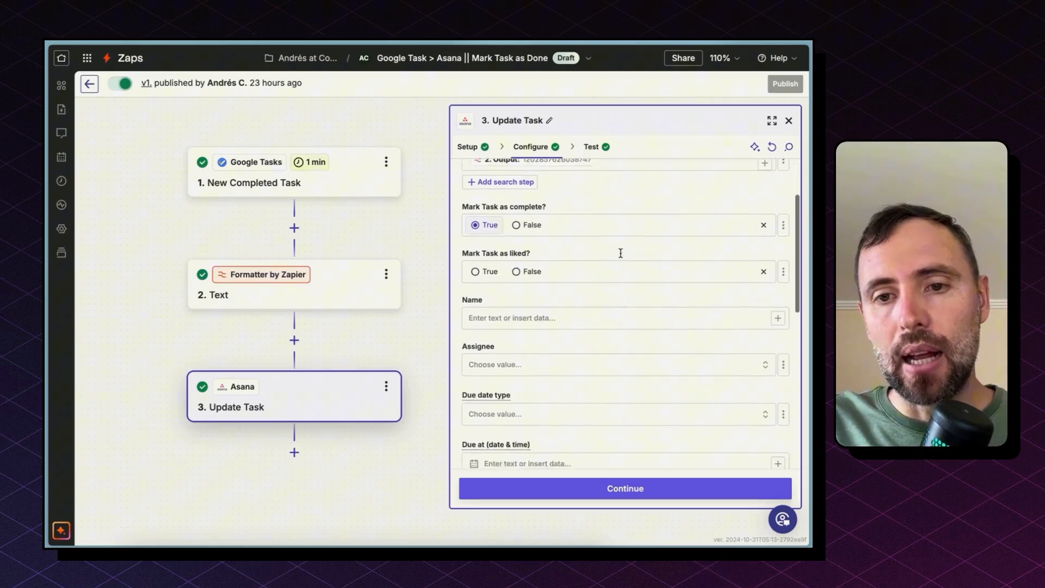
scroll("down", 3)
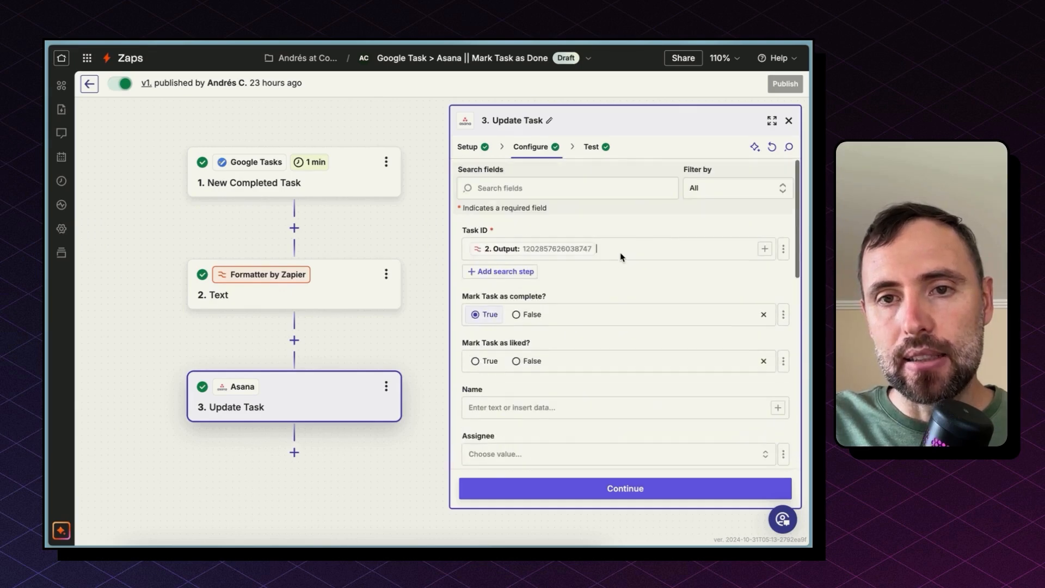
scroll("down", 3)
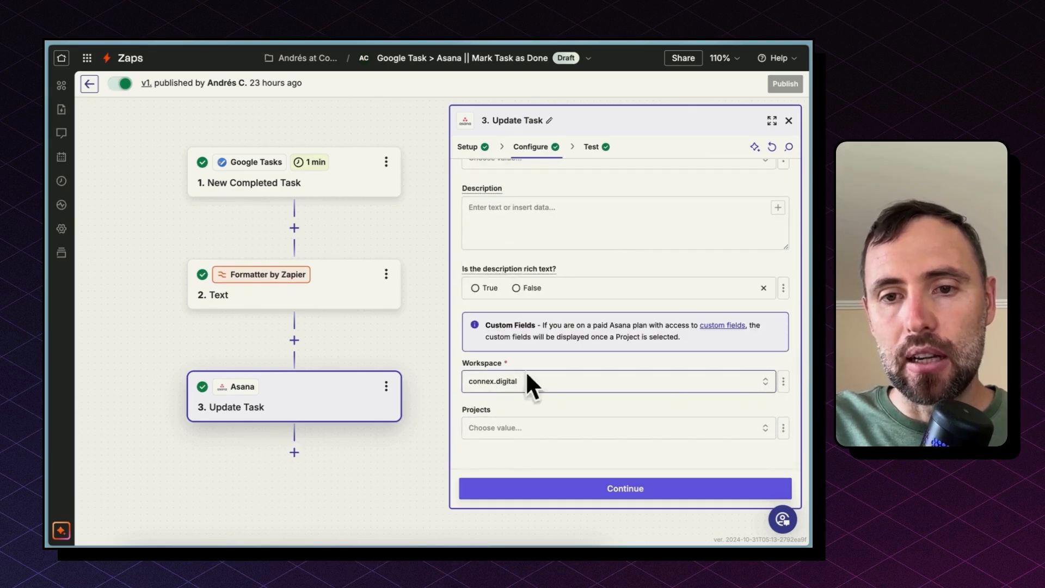
mouse_move(536, 438)
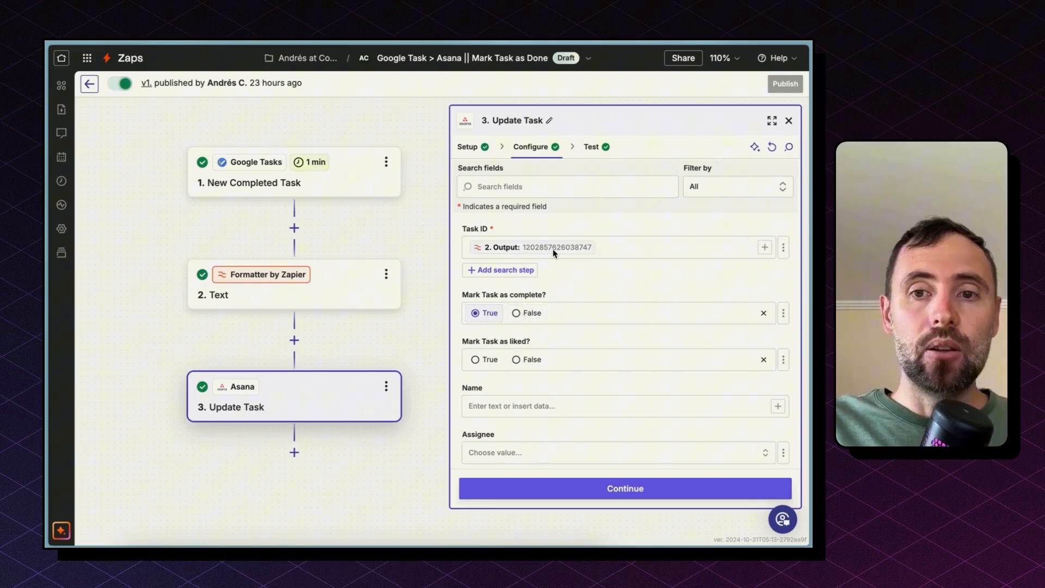
mouse_move(338, 308)
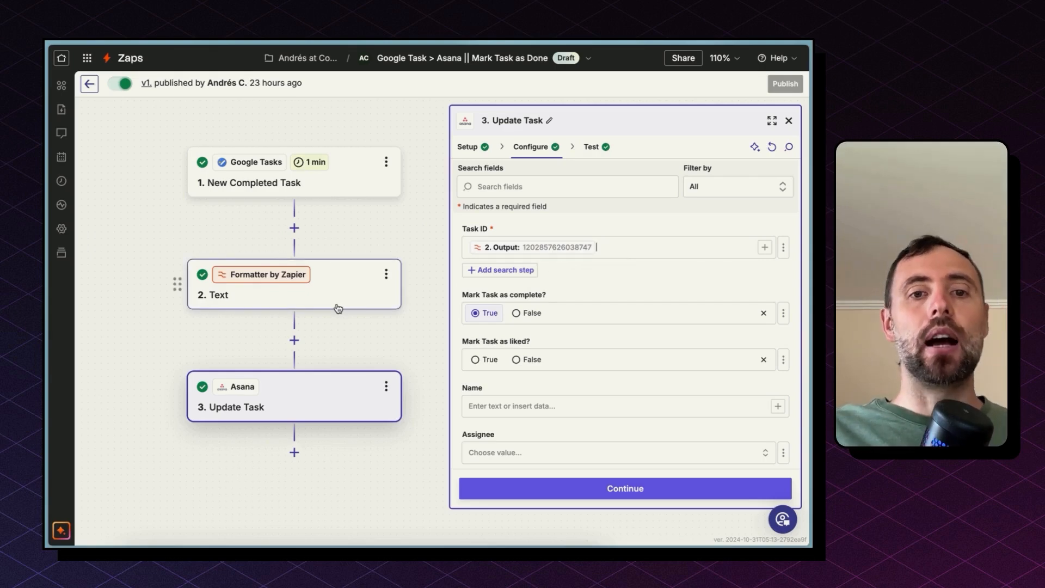
Step: Review the Formatter Text configuration: Split Text on the Notes link by '/', keeping the last segment
left_click(294, 284)
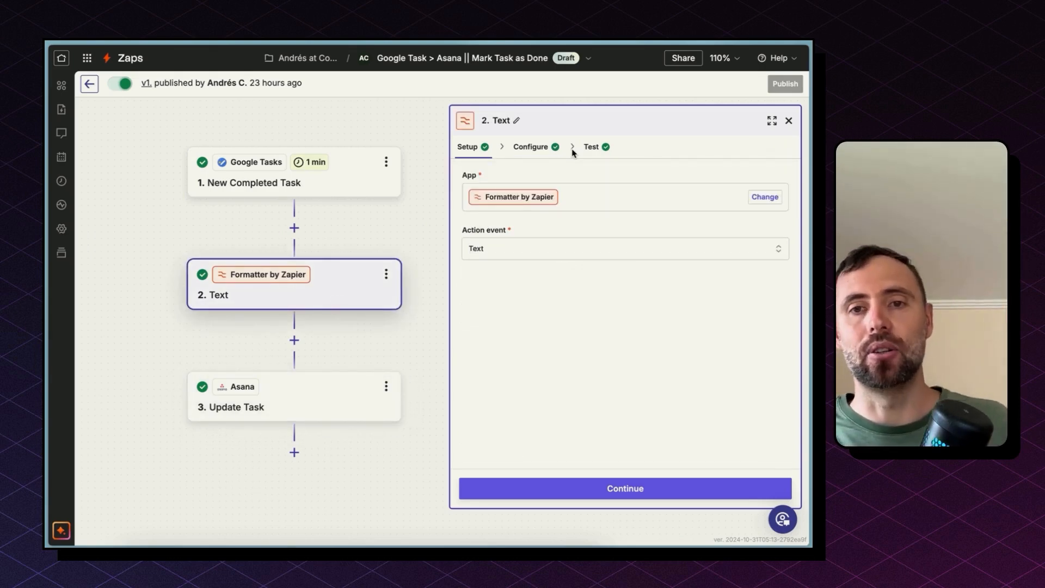
mouse_move(575, 434)
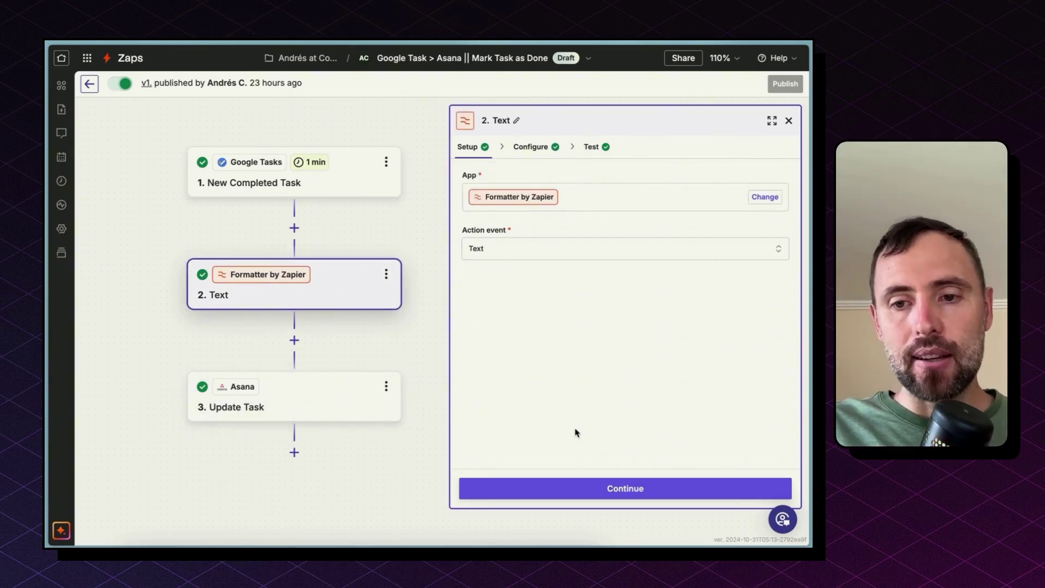
left_click(531, 146)
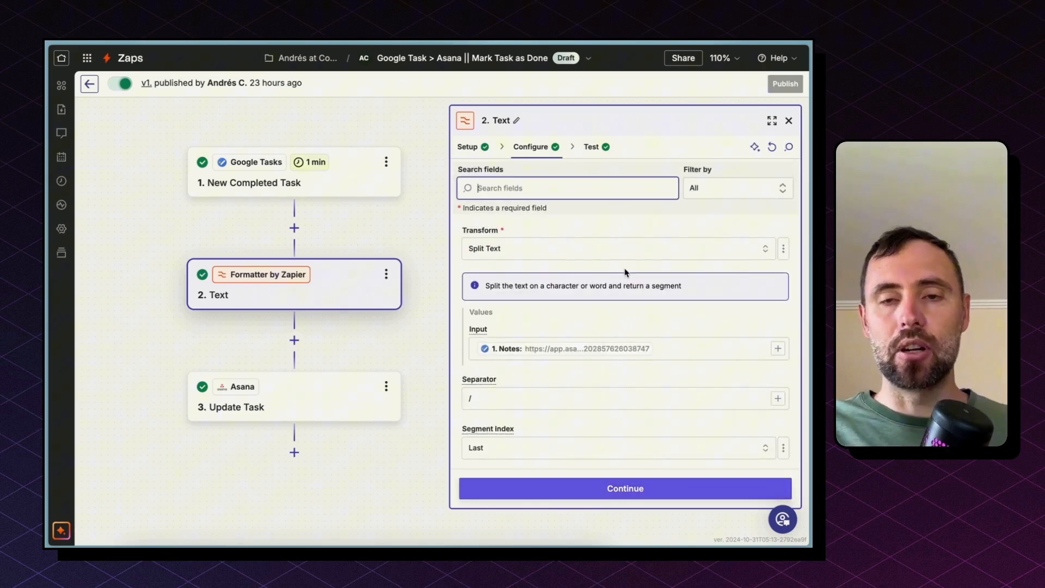
left_click(619, 248)
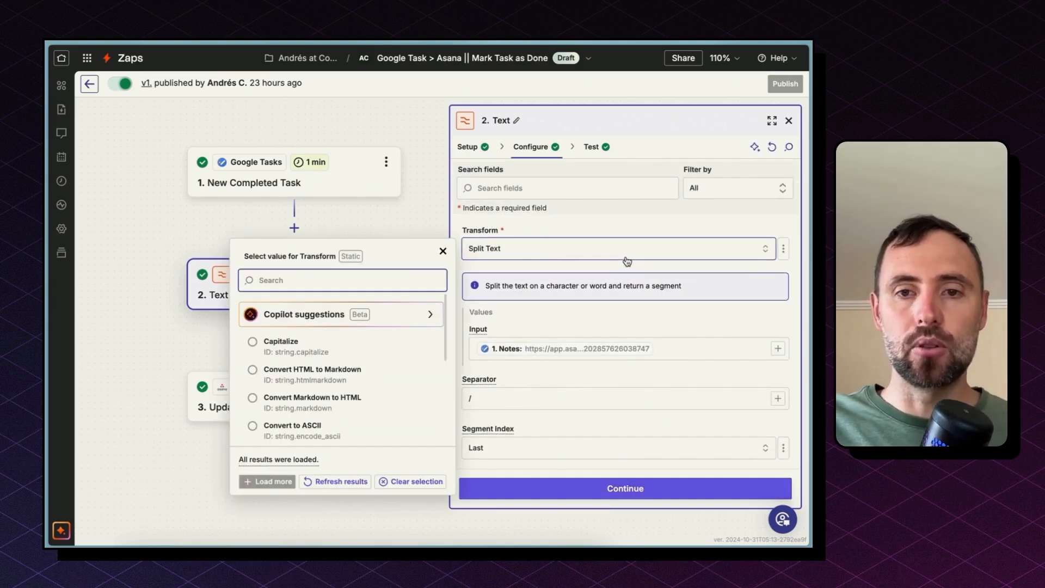
left_click(442, 251)
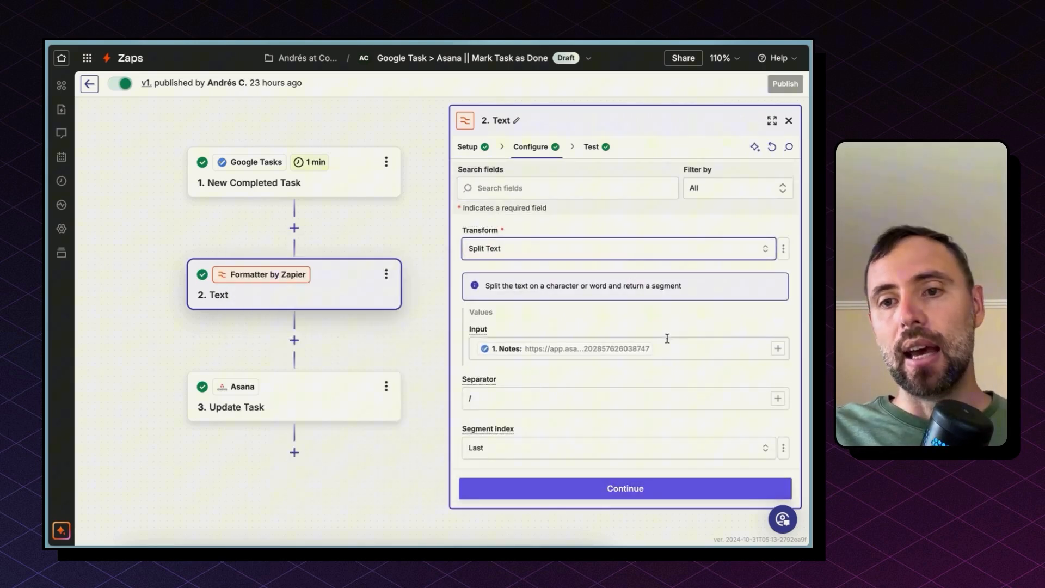